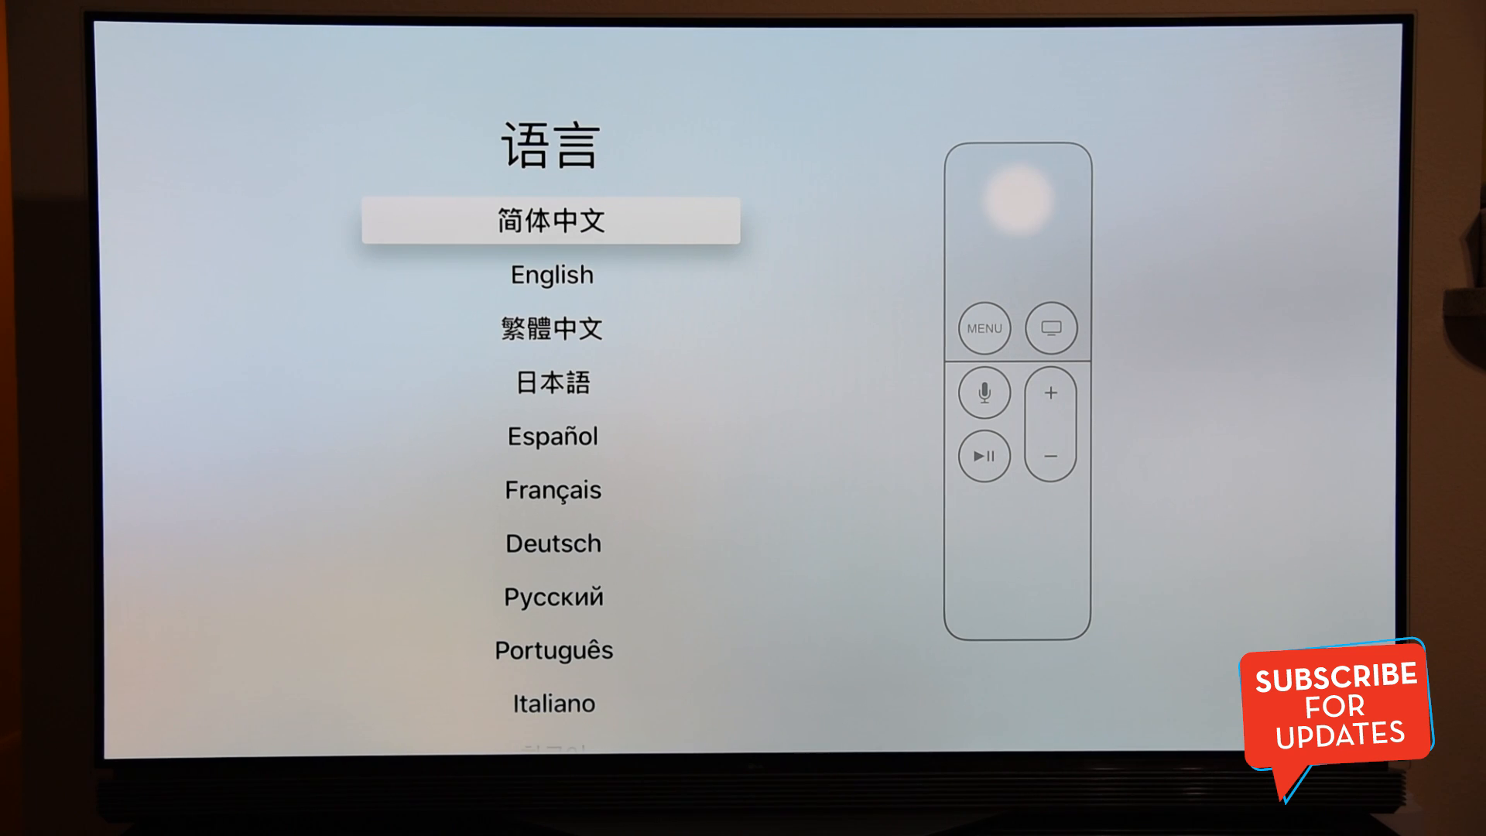
- Choose English as the setup language so the country or region list appears
scroll(down, 3)
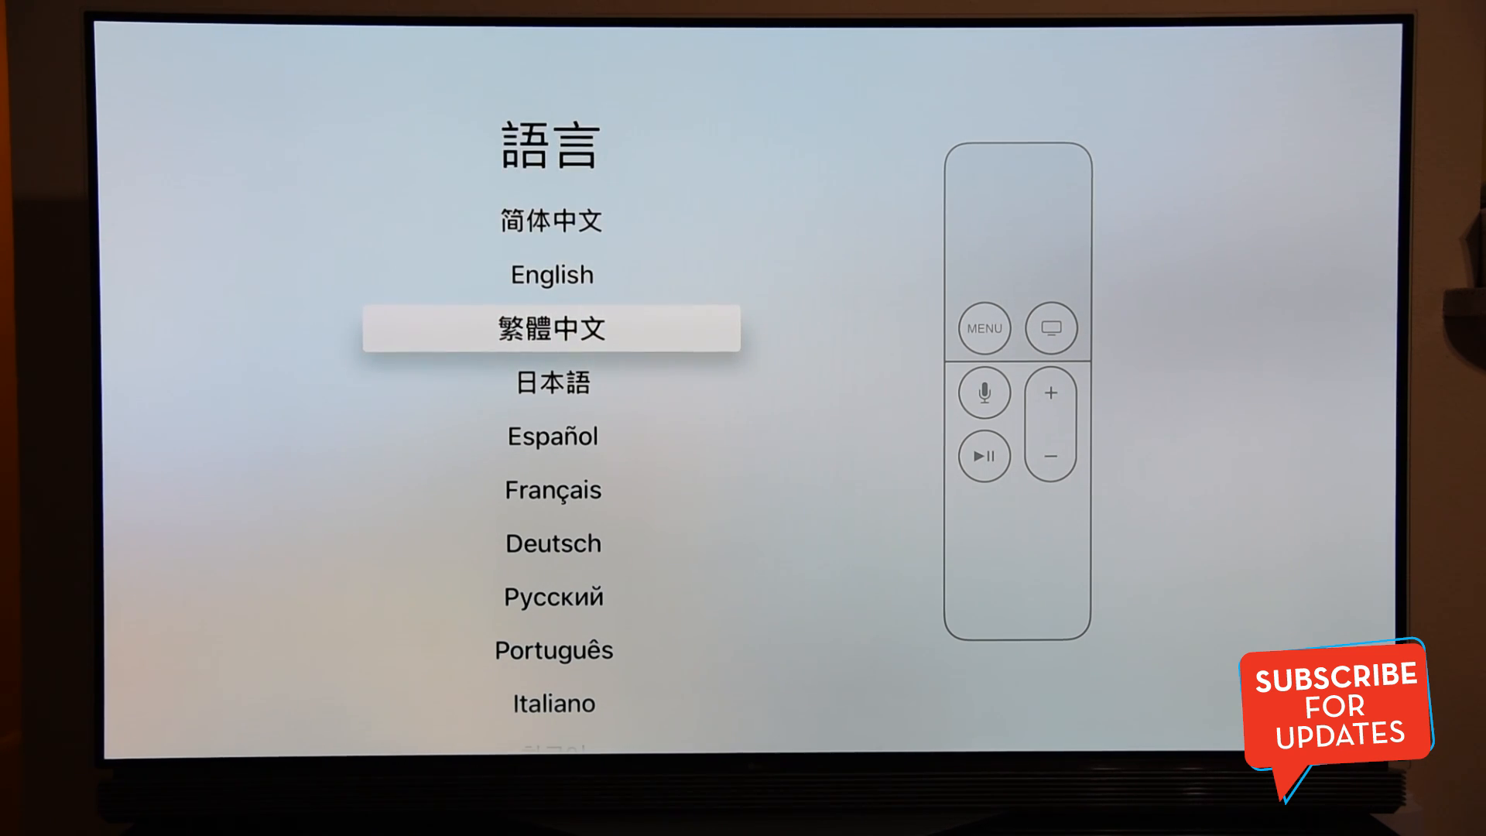
scroll(up, 3)
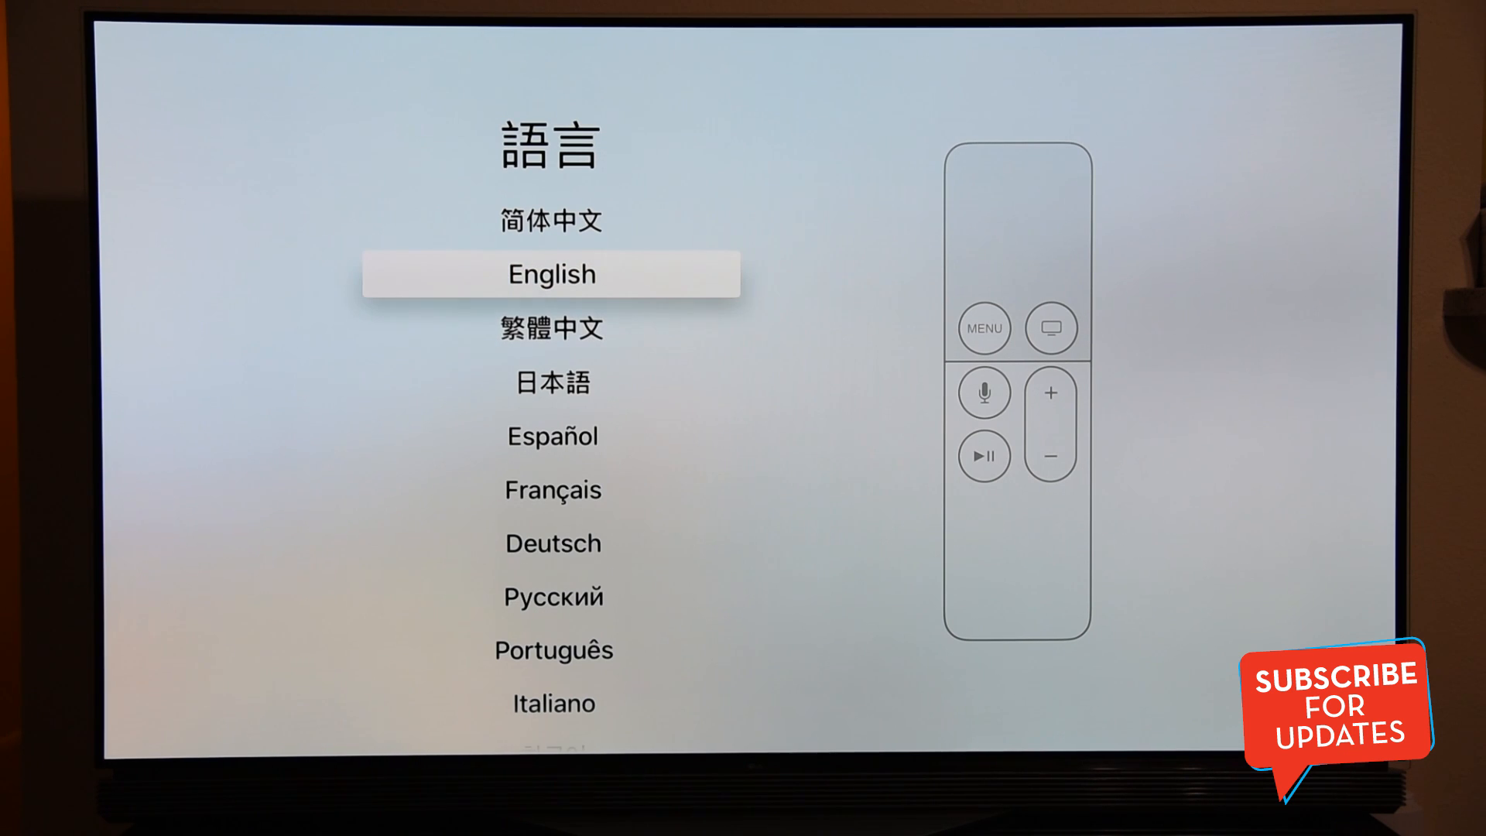
scroll(down, 3)
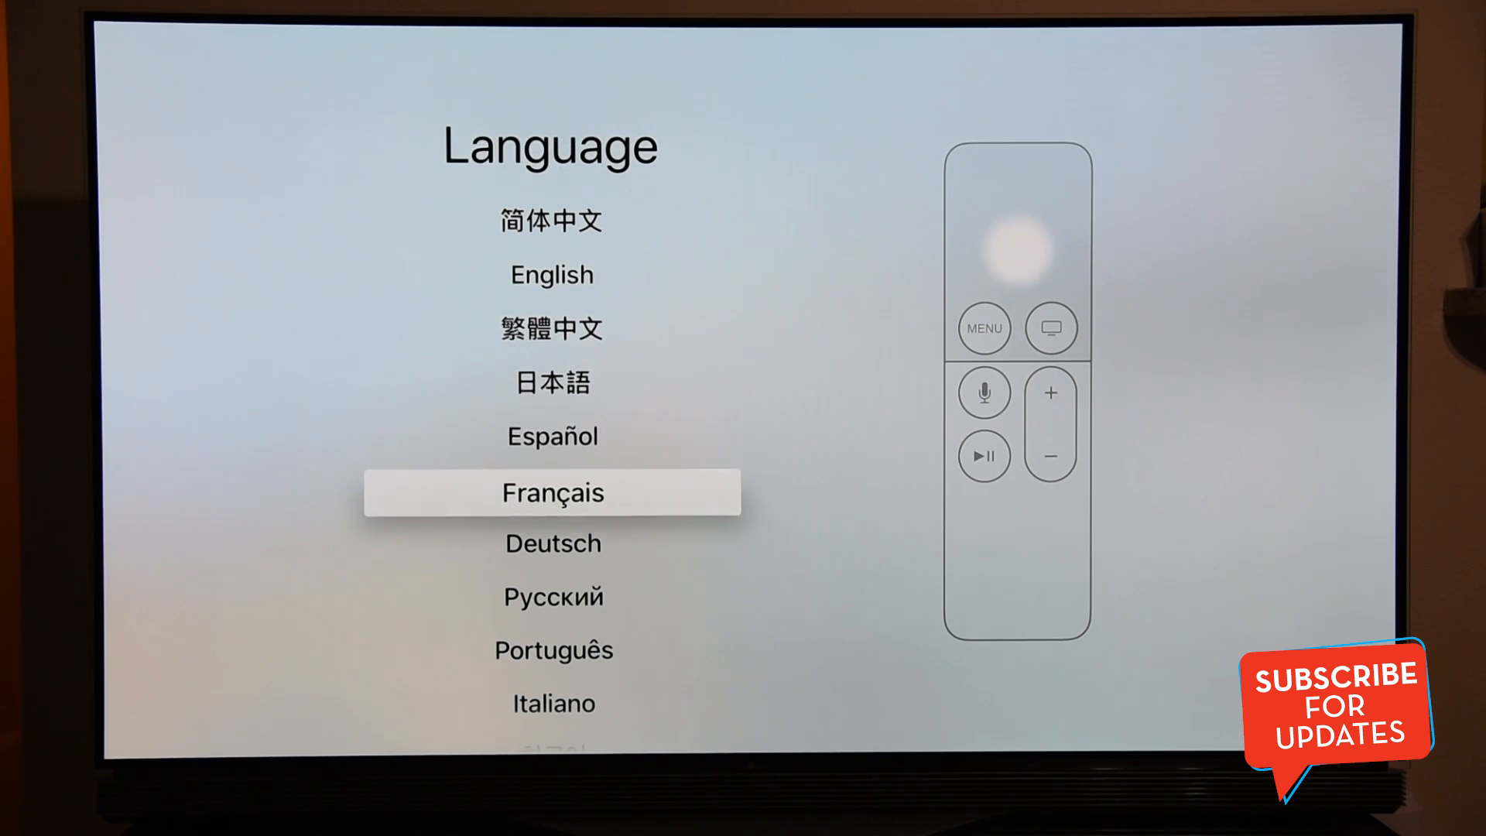
scroll(up, 3)
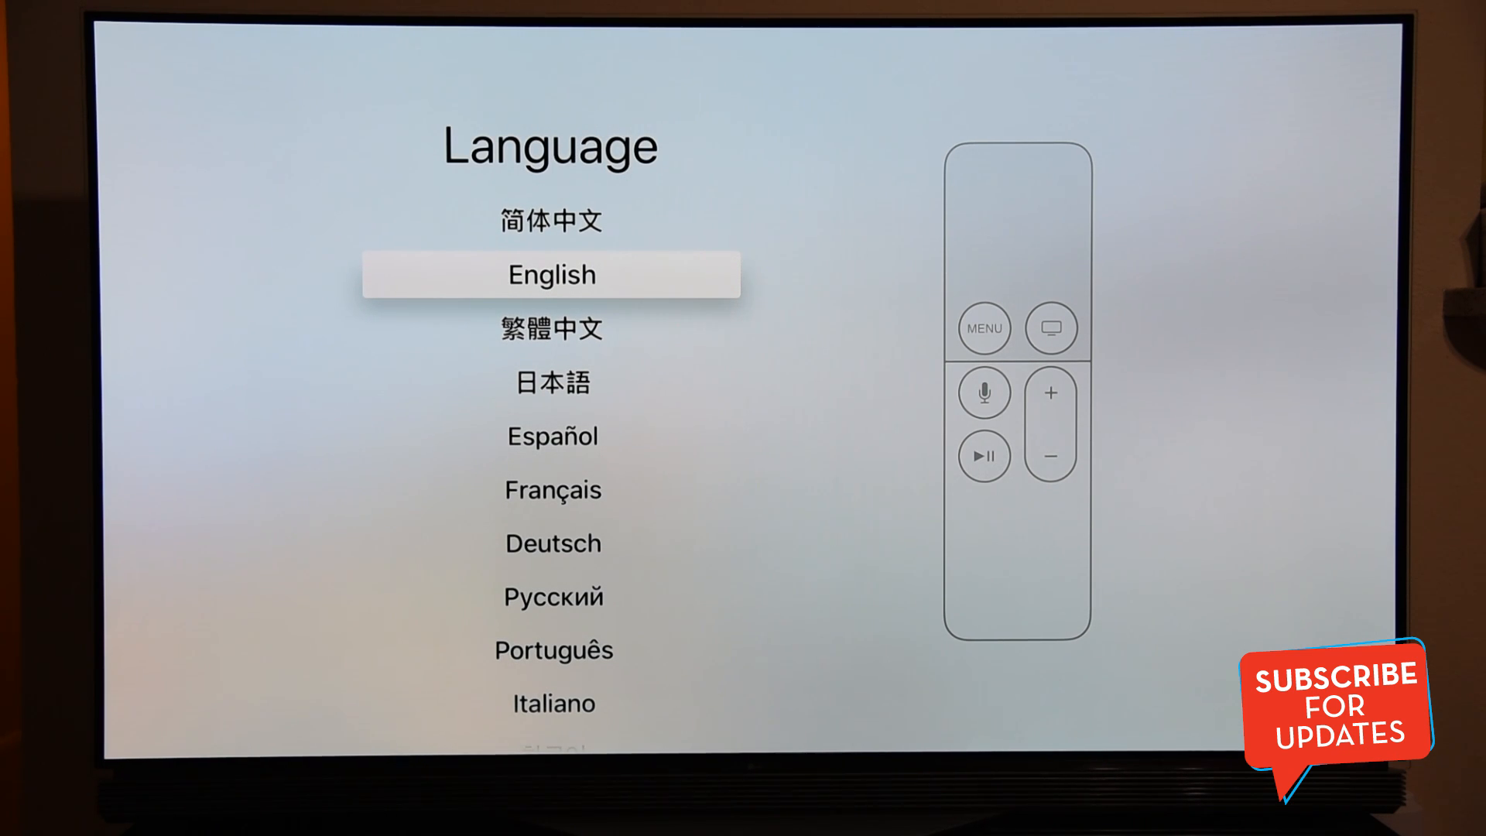
click(551, 274)
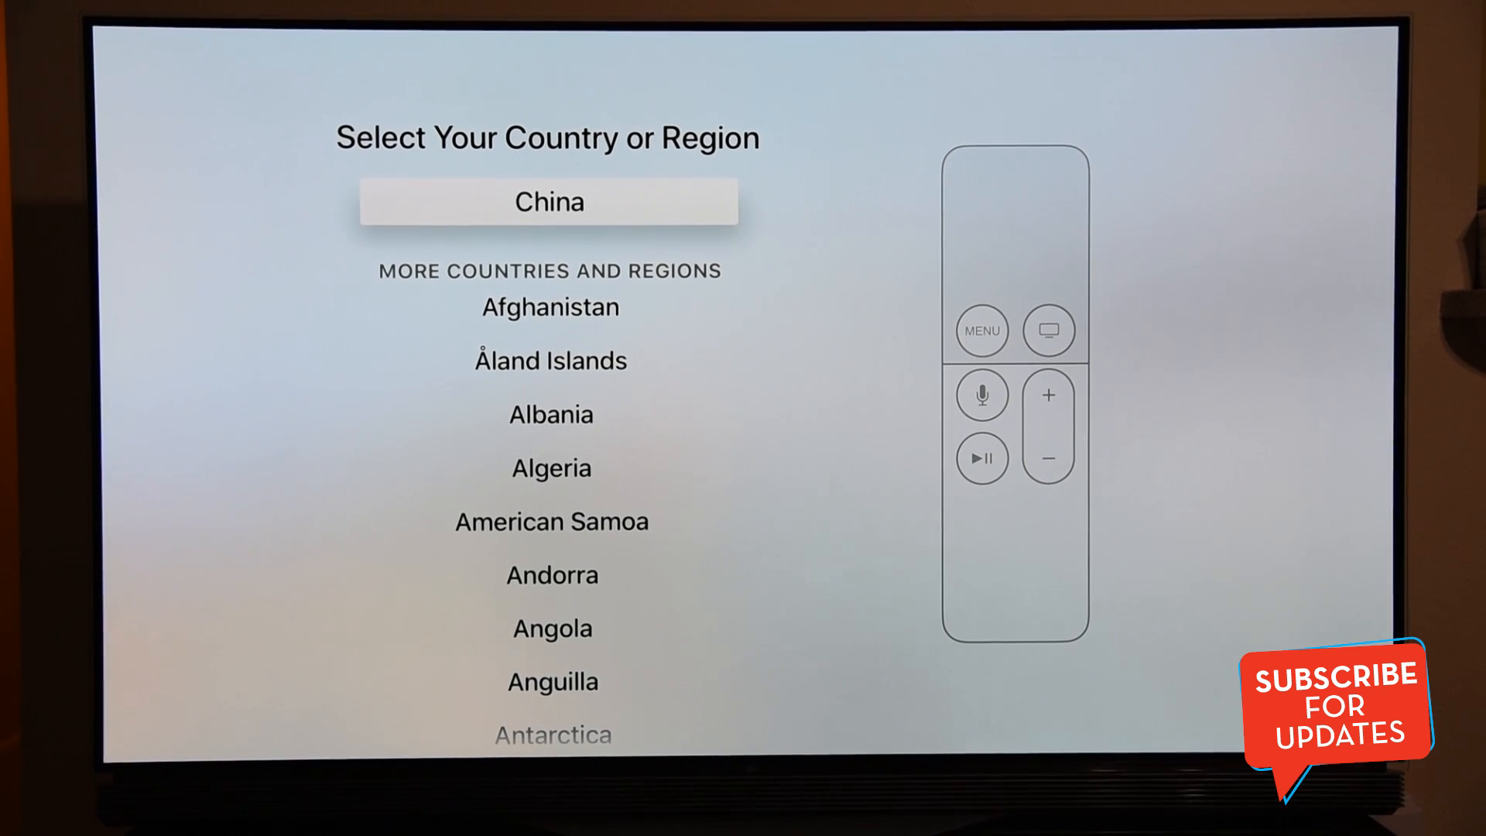
- Choose United States as the country or region to reach the Set Up Your Apple TV screen
scroll(down, 3)
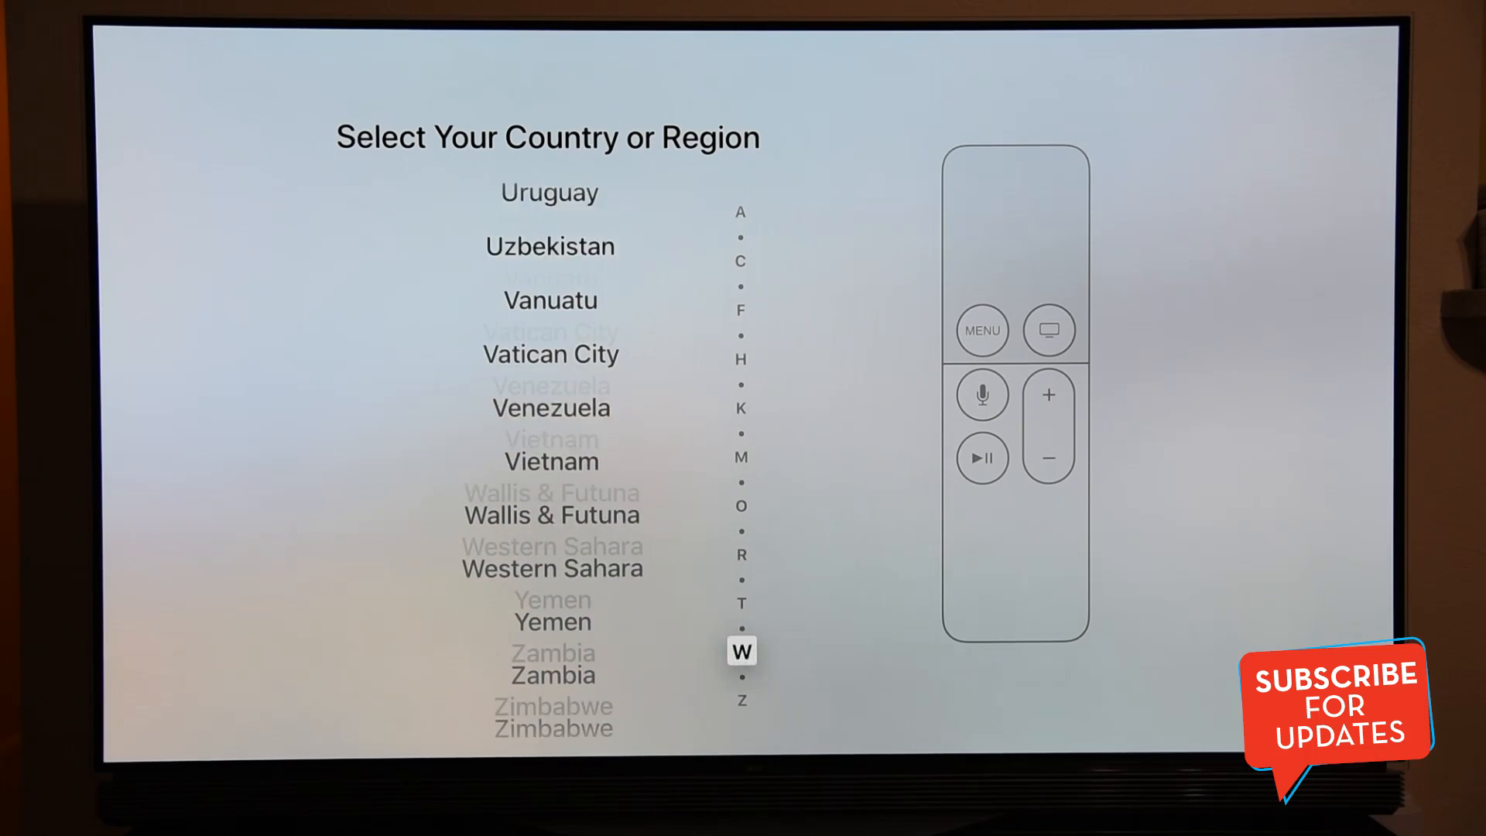
scroll(up, 3)
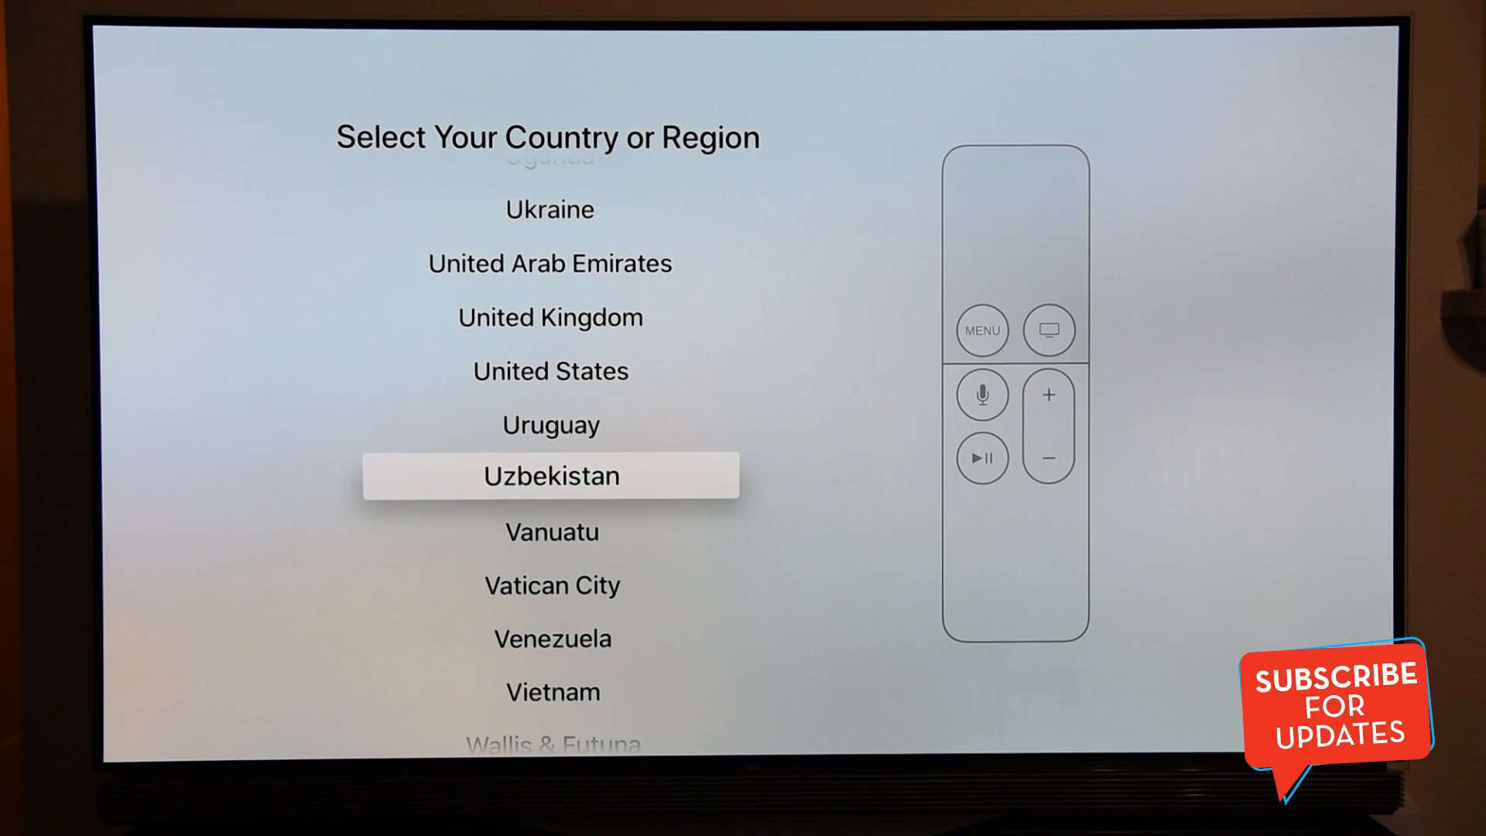
scroll(up, 3)
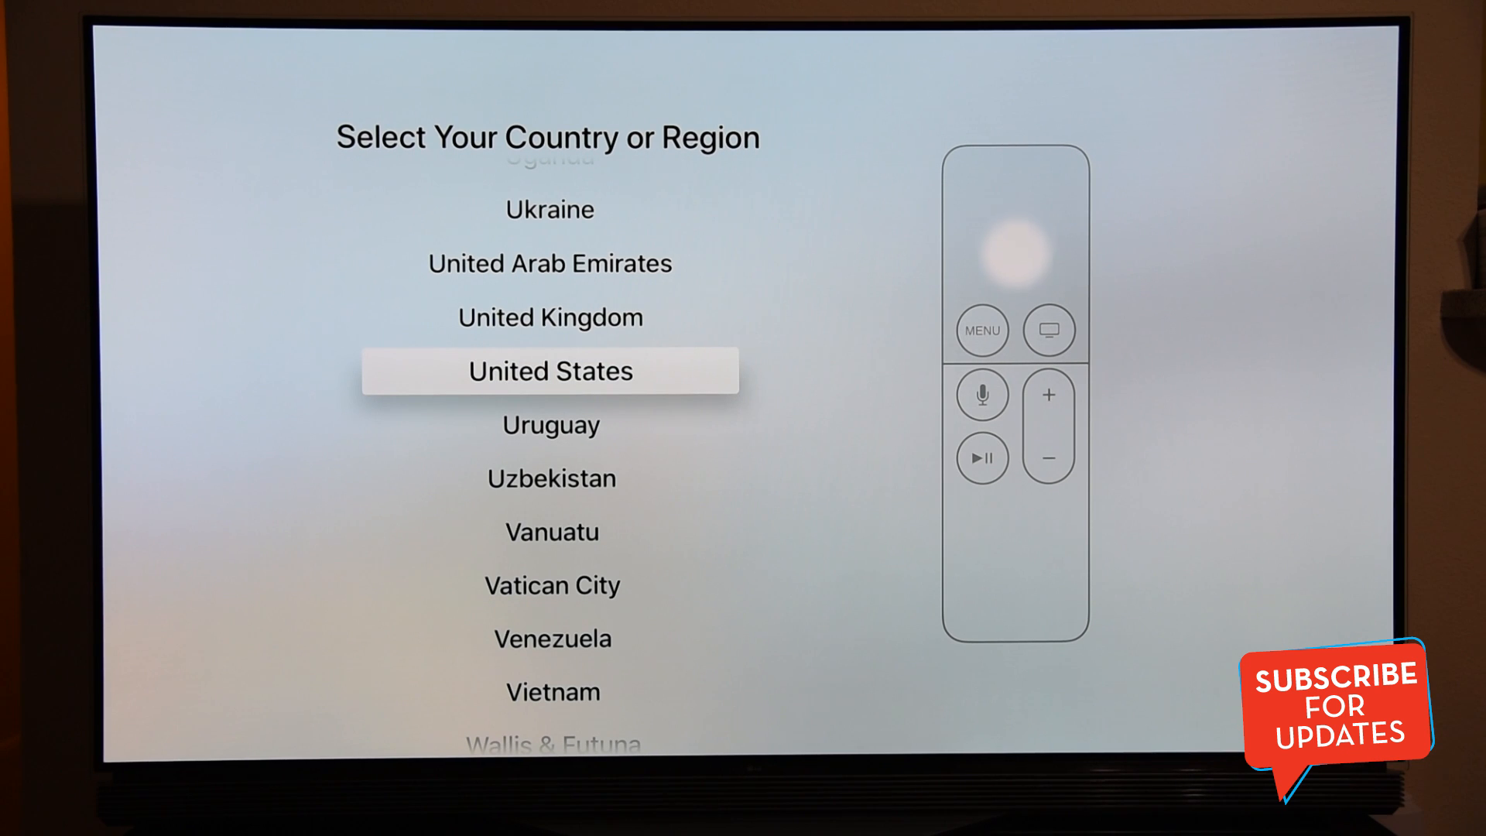
click(550, 370)
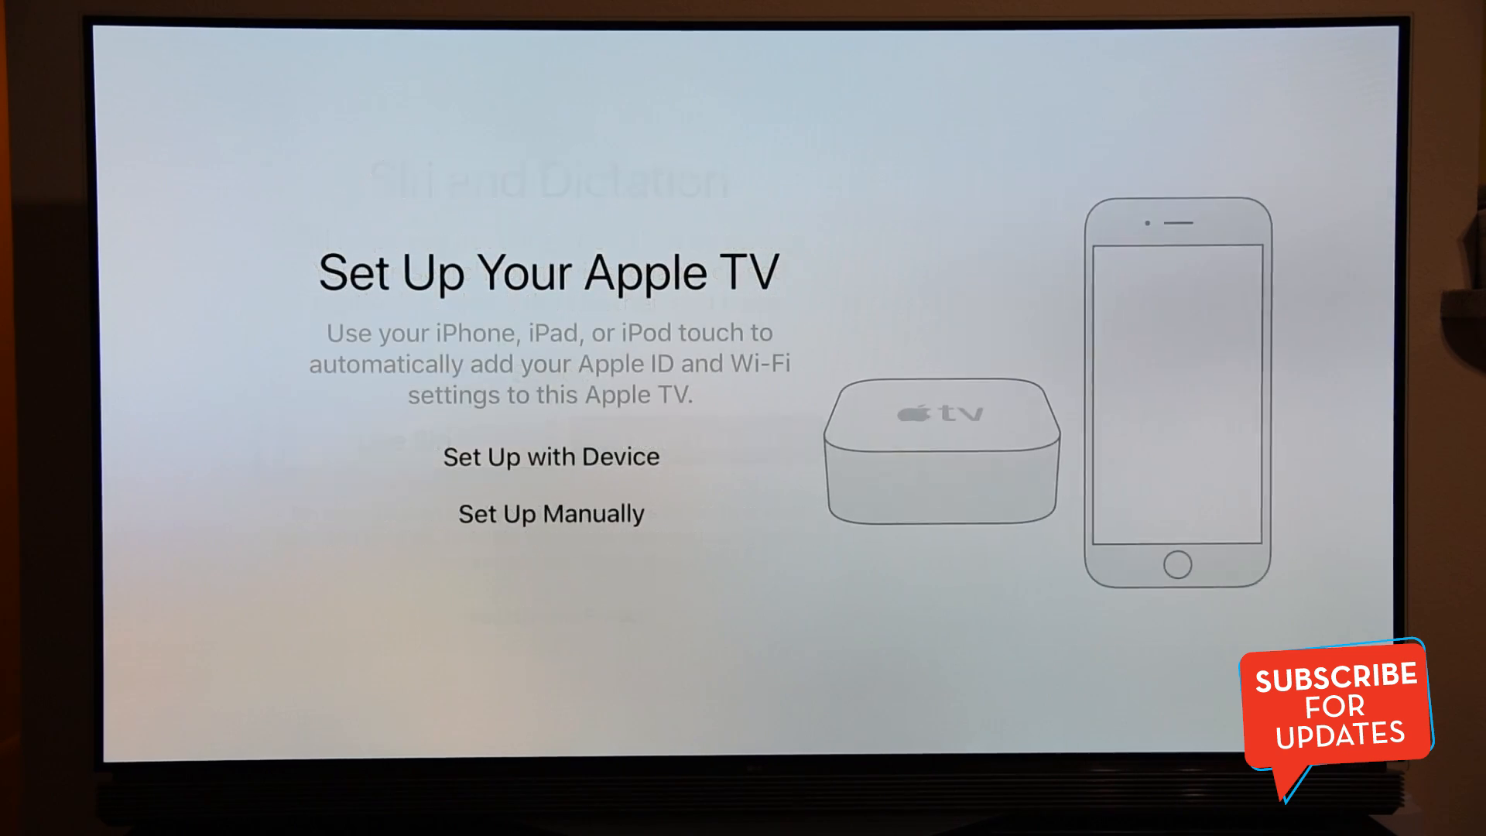
- Choose Set Up Manually without another device, reaching the empty Apple ID entry screen
click(551, 456)
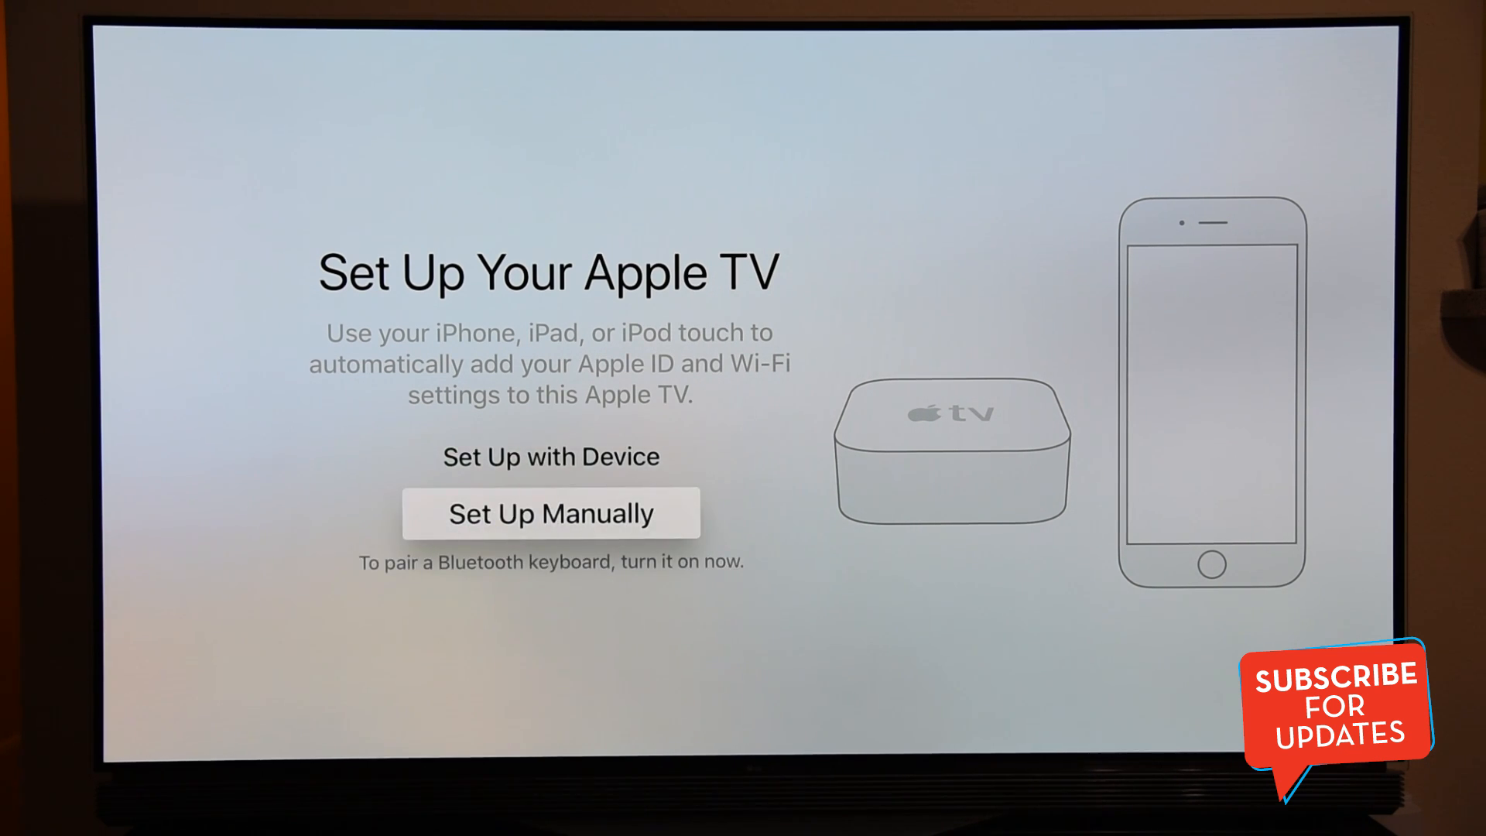
click(551, 512)
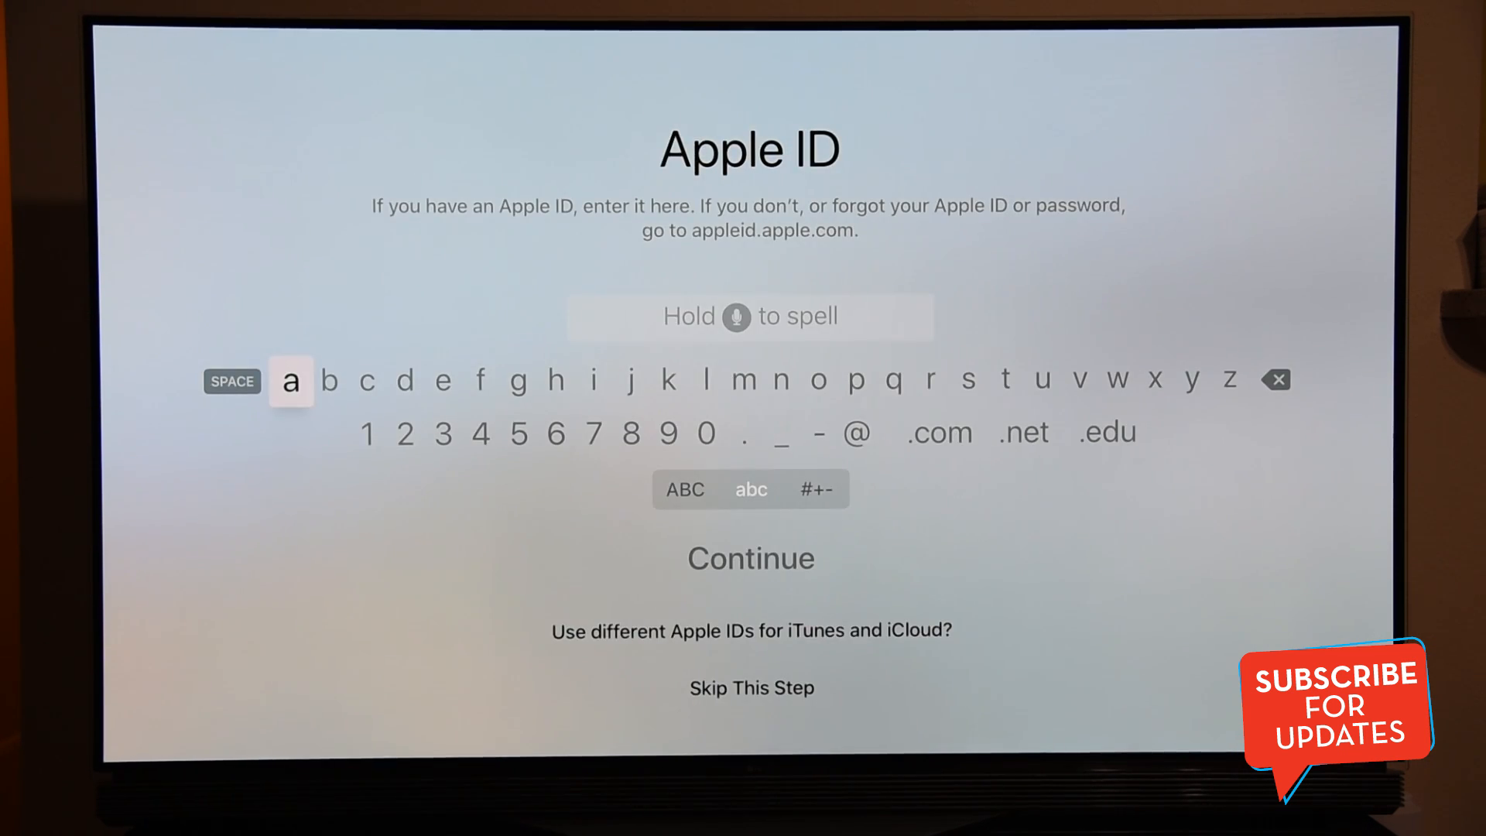
mouse_move(518, 381)
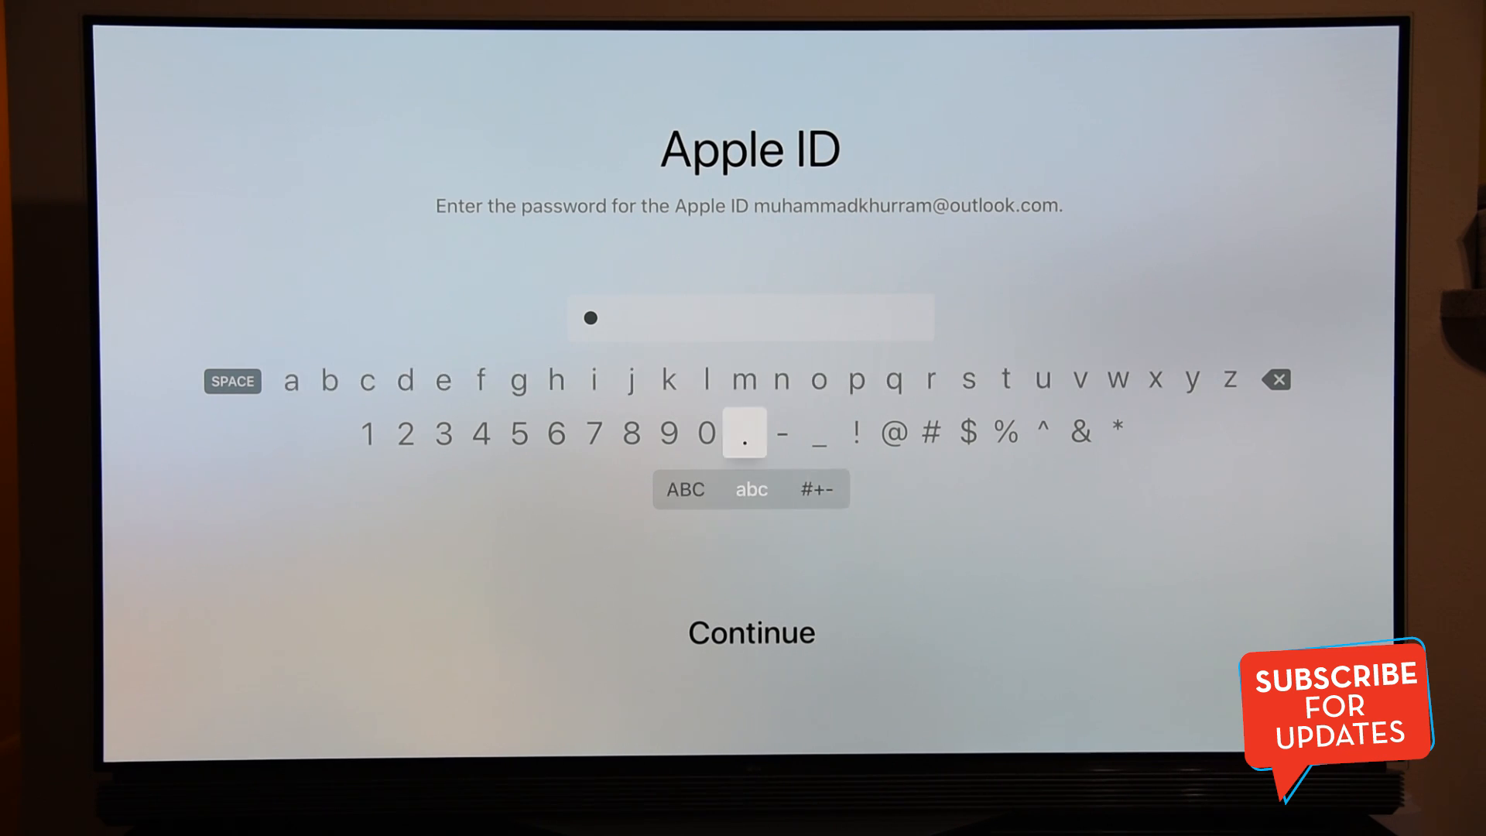
mouse_move(556, 381)
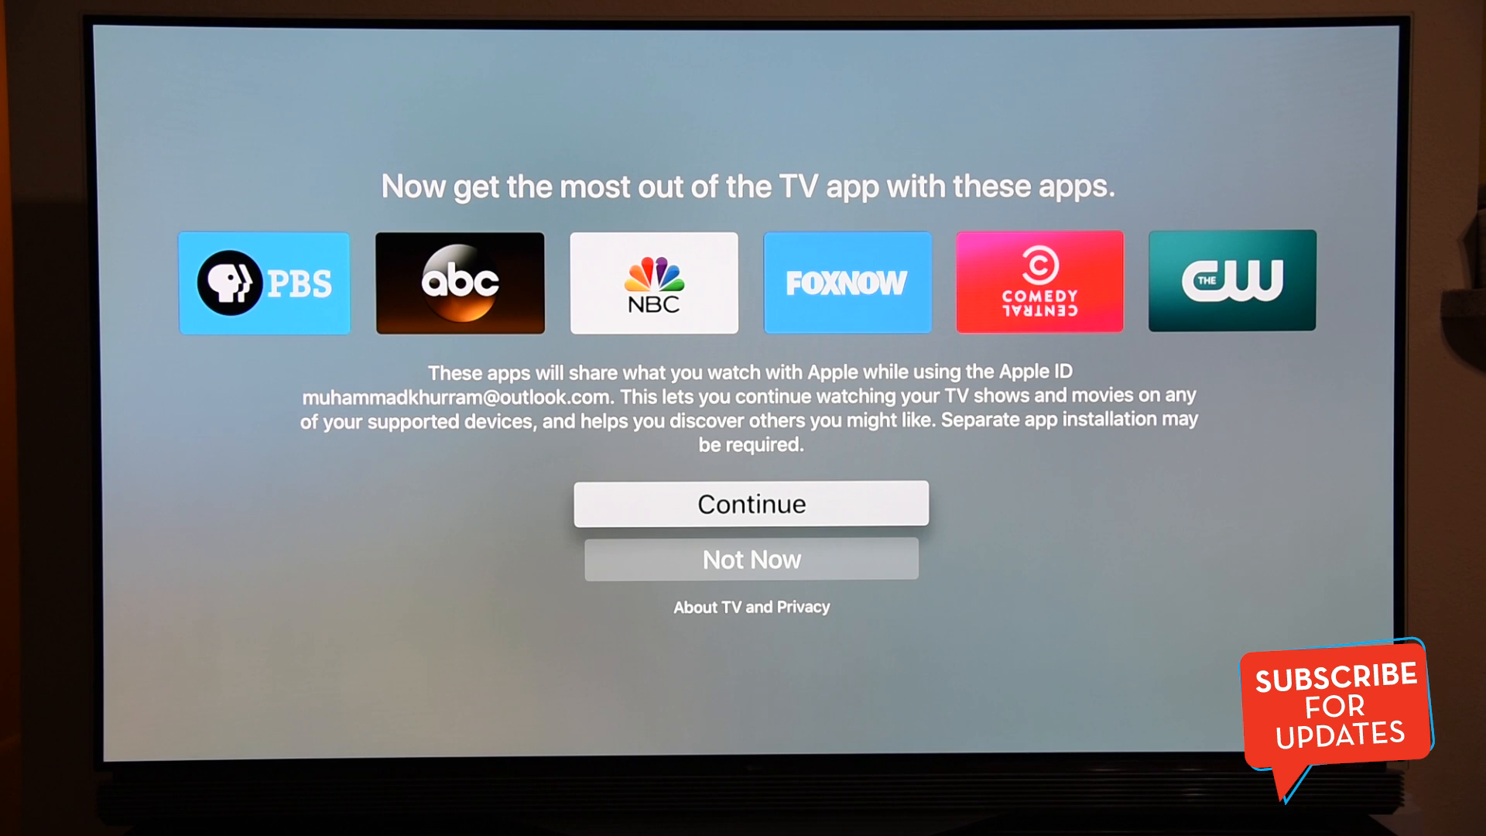
- Continue past the TV app sharing notice and agree to the terms and conditions
click(751, 501)
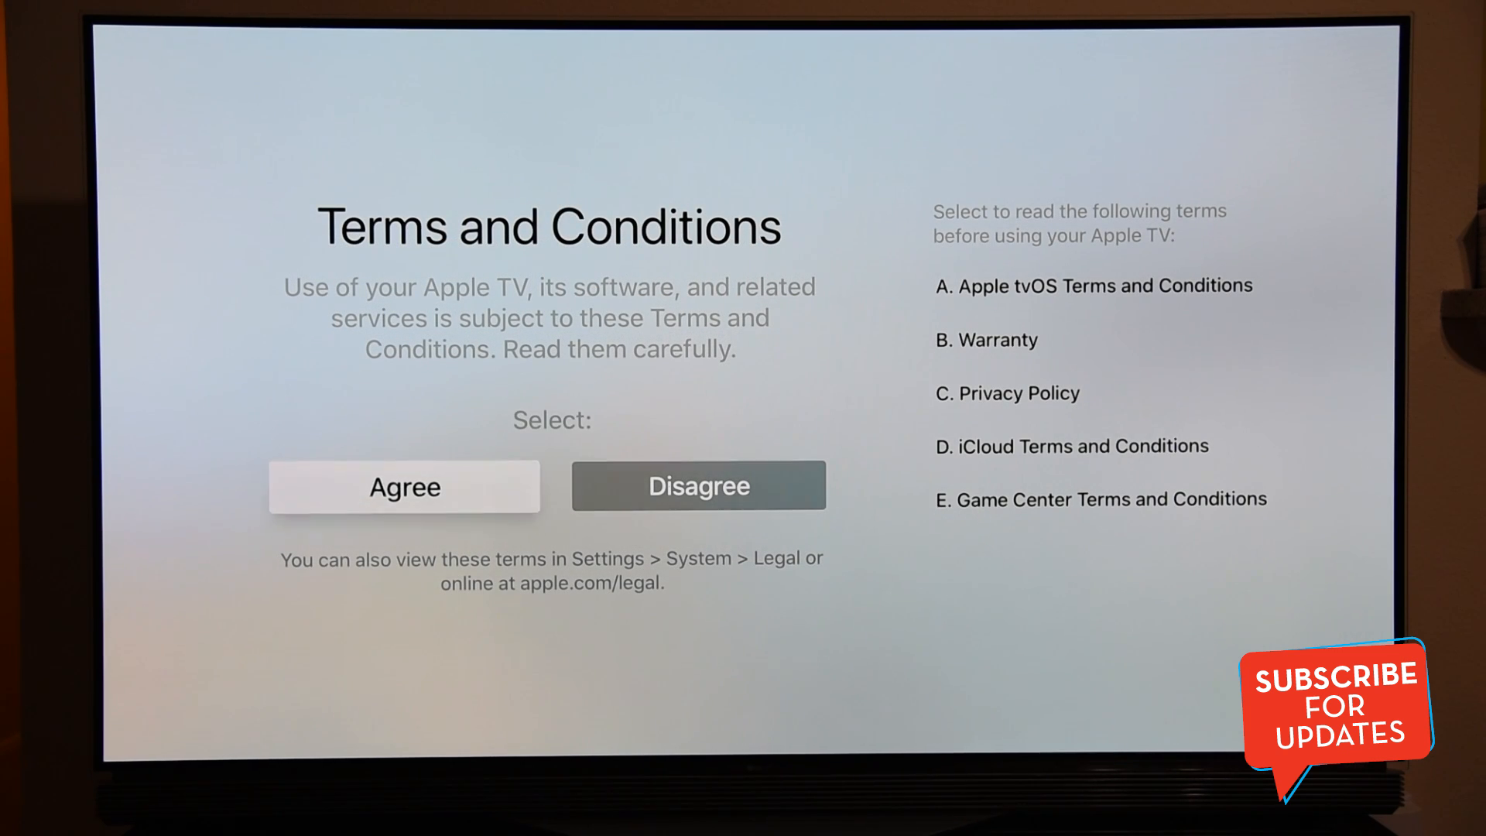
click(404, 486)
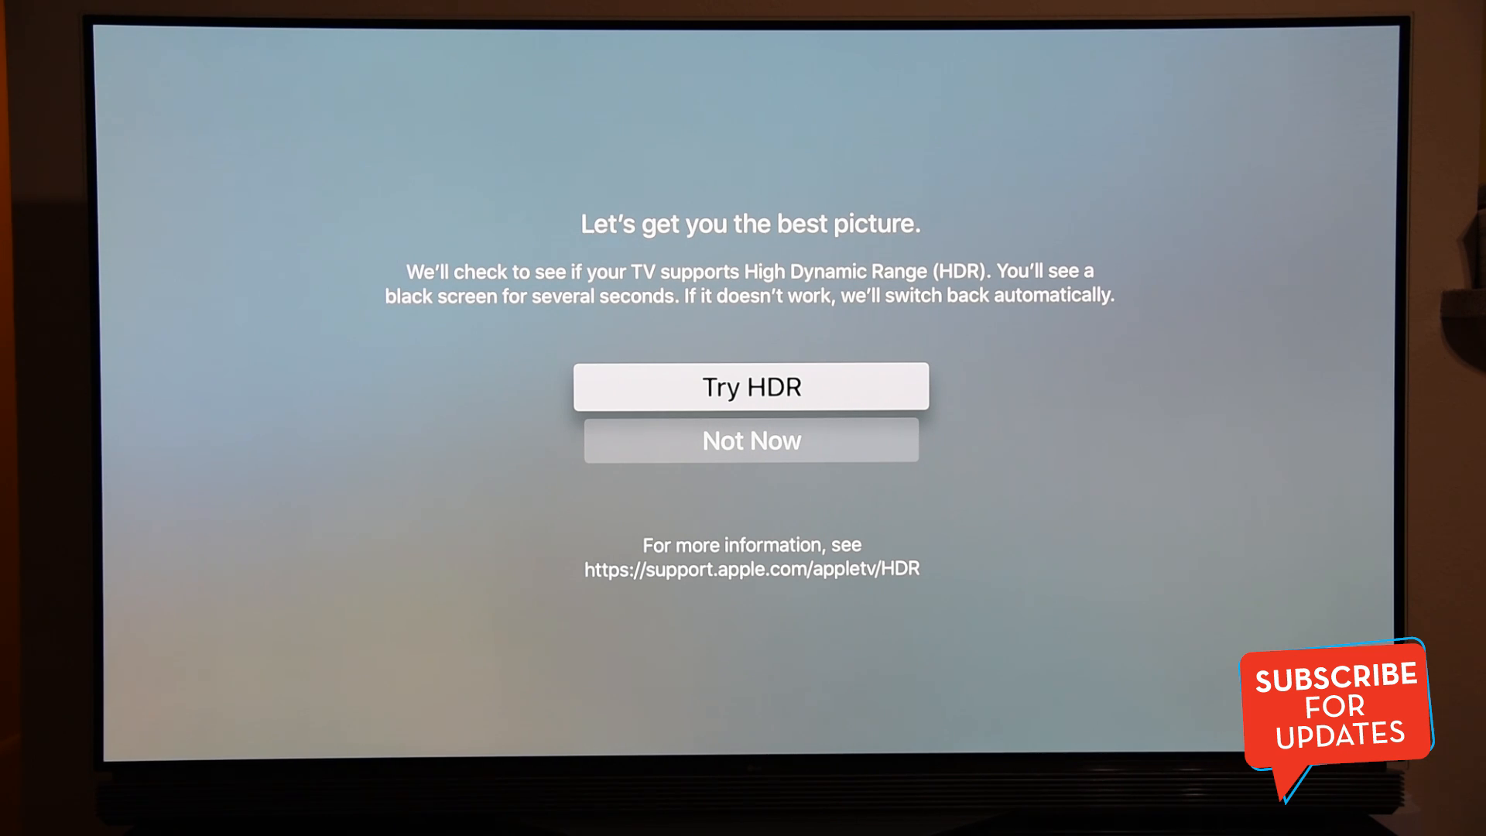
- Run the HDR compatibility test and keep HDR as the picture format
click(751, 385)
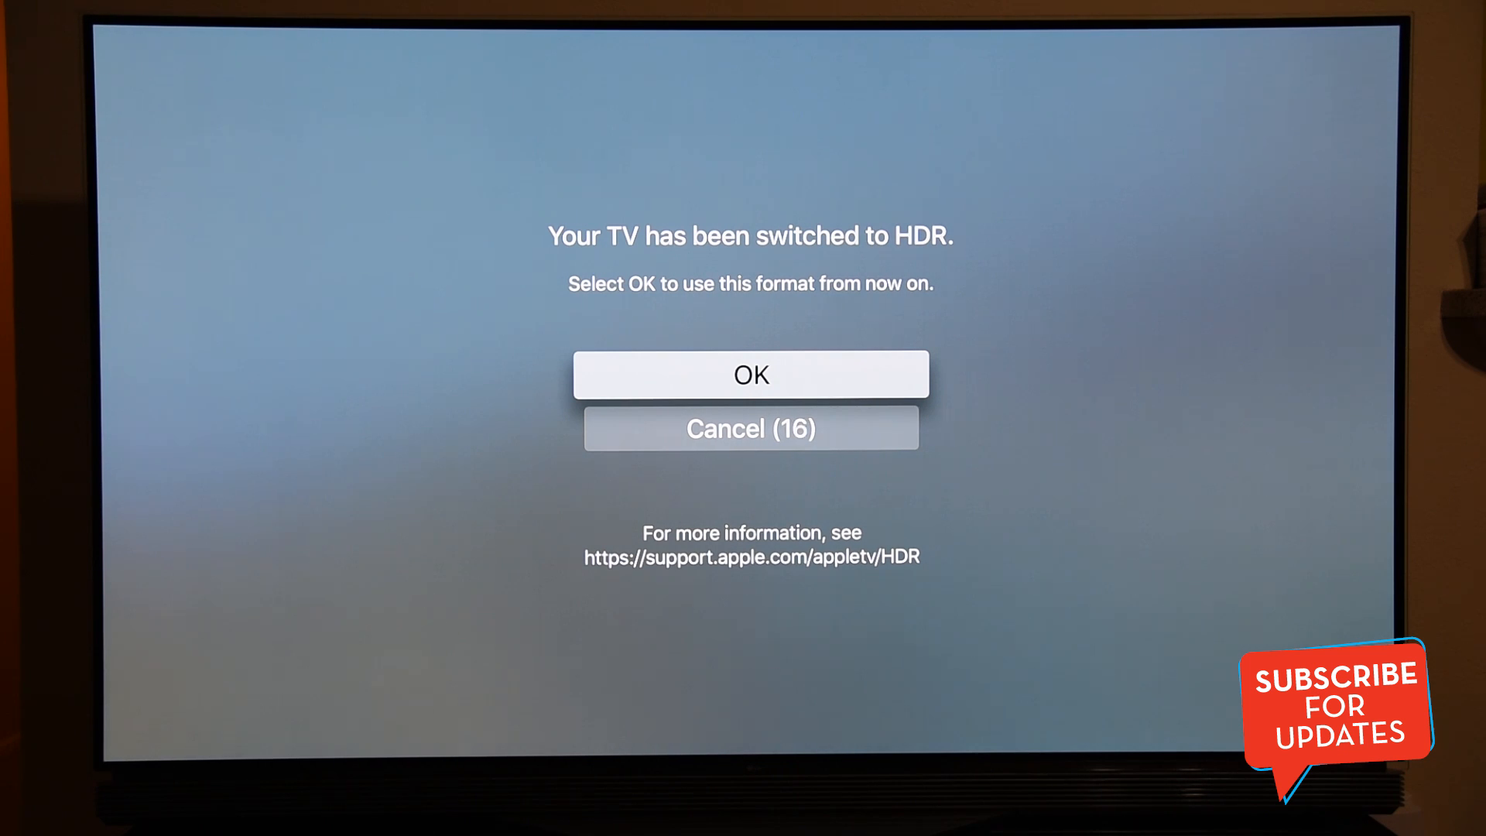
click(749, 373)
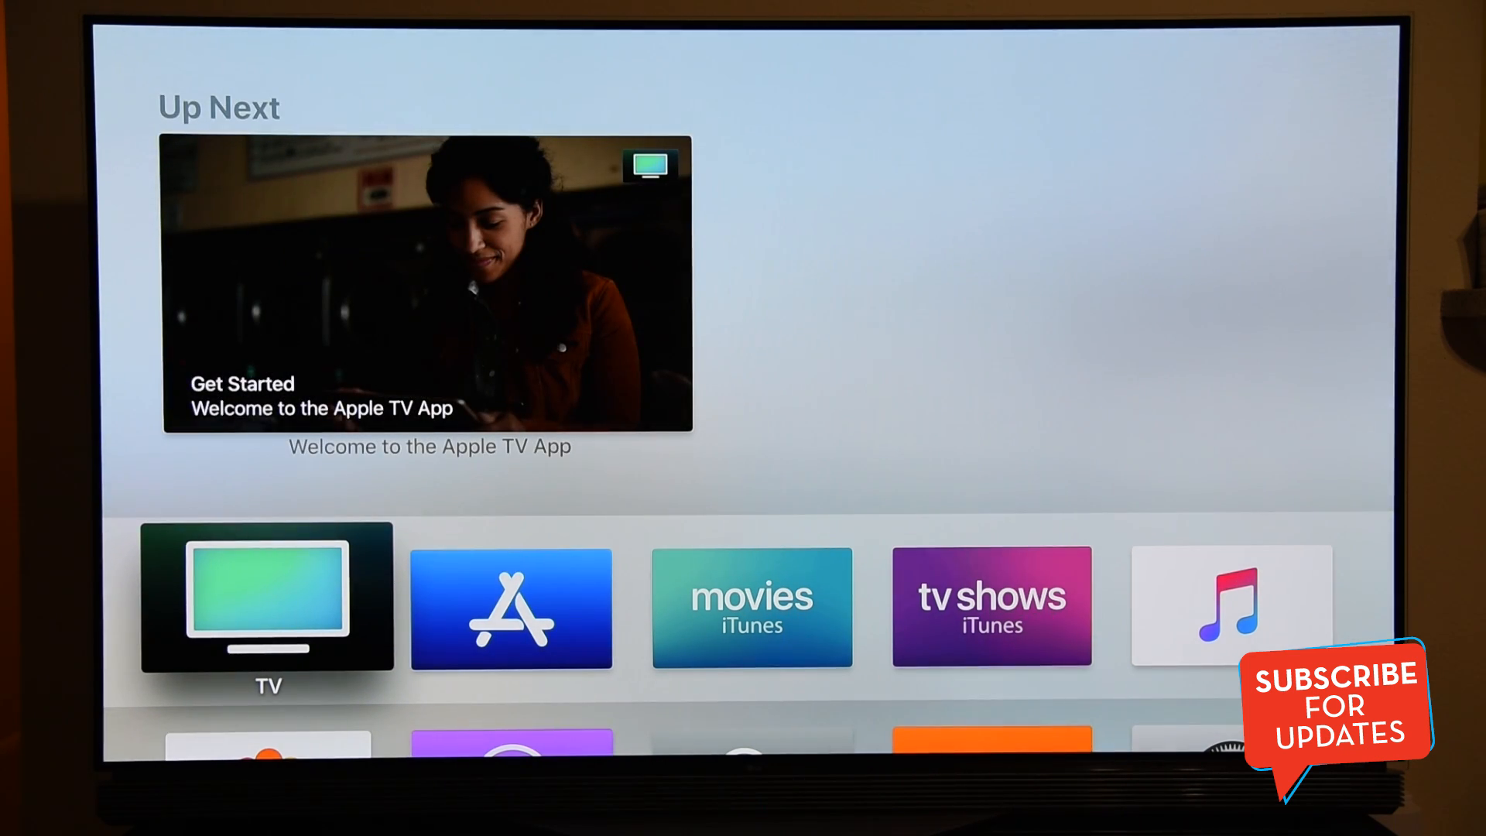
- Go to Settings from the home screen and reach the System settings page
scroll(down, 3)
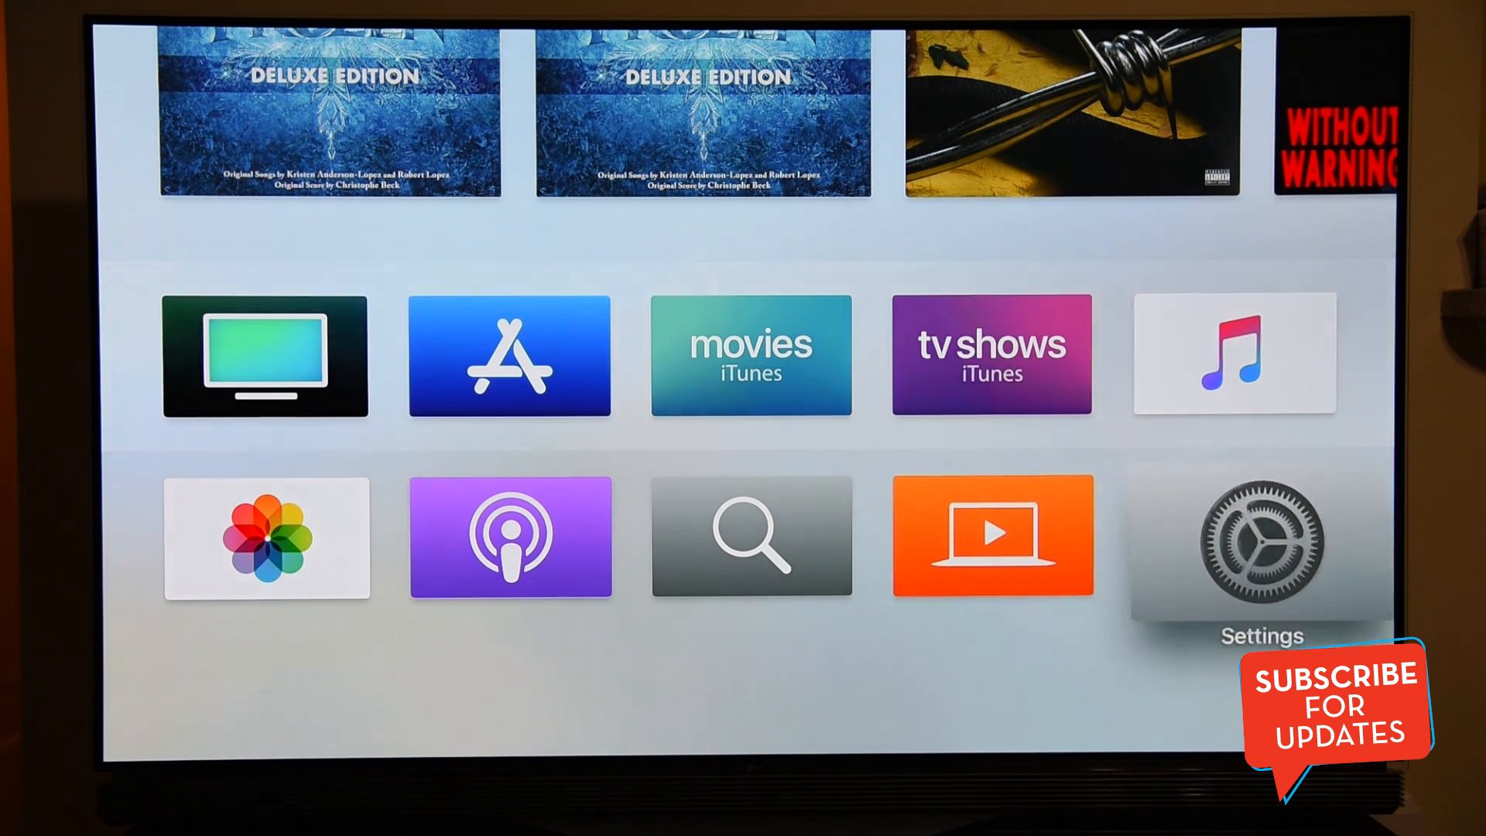
click(1261, 540)
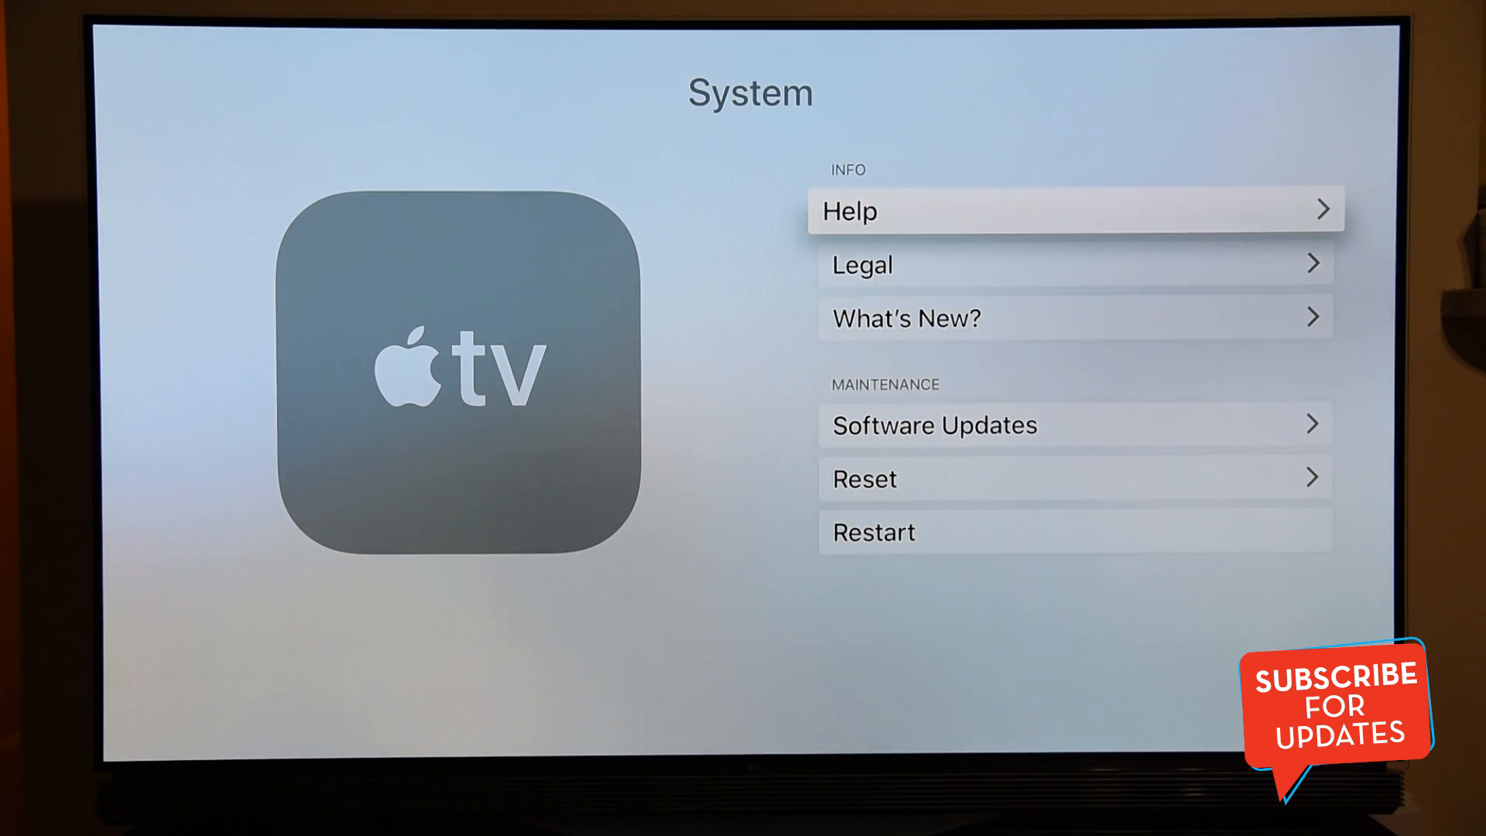
- Download and install the available tvOS update from Software Updates
scroll(down, 3)
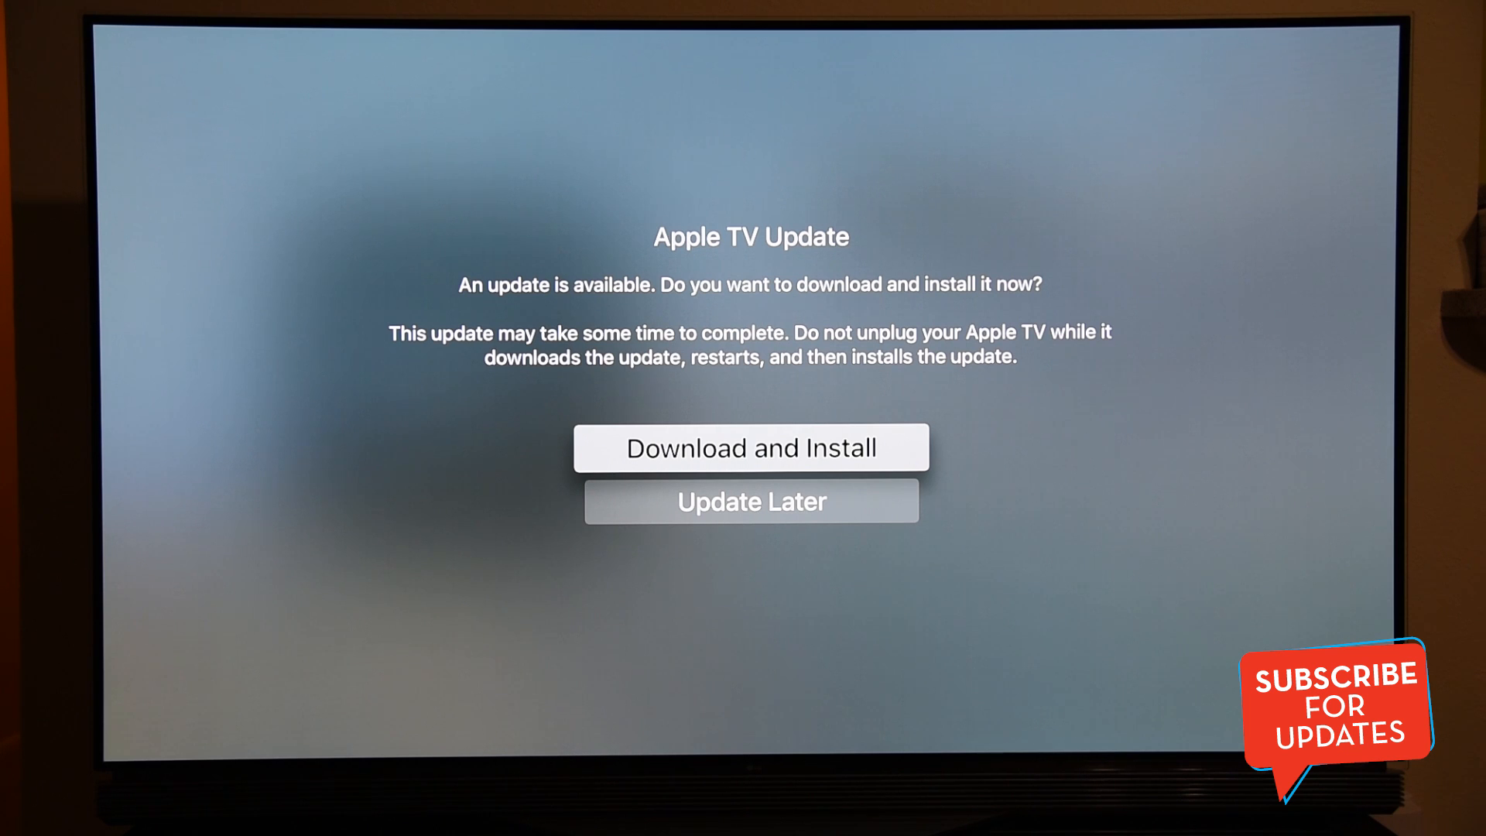
click(750, 446)
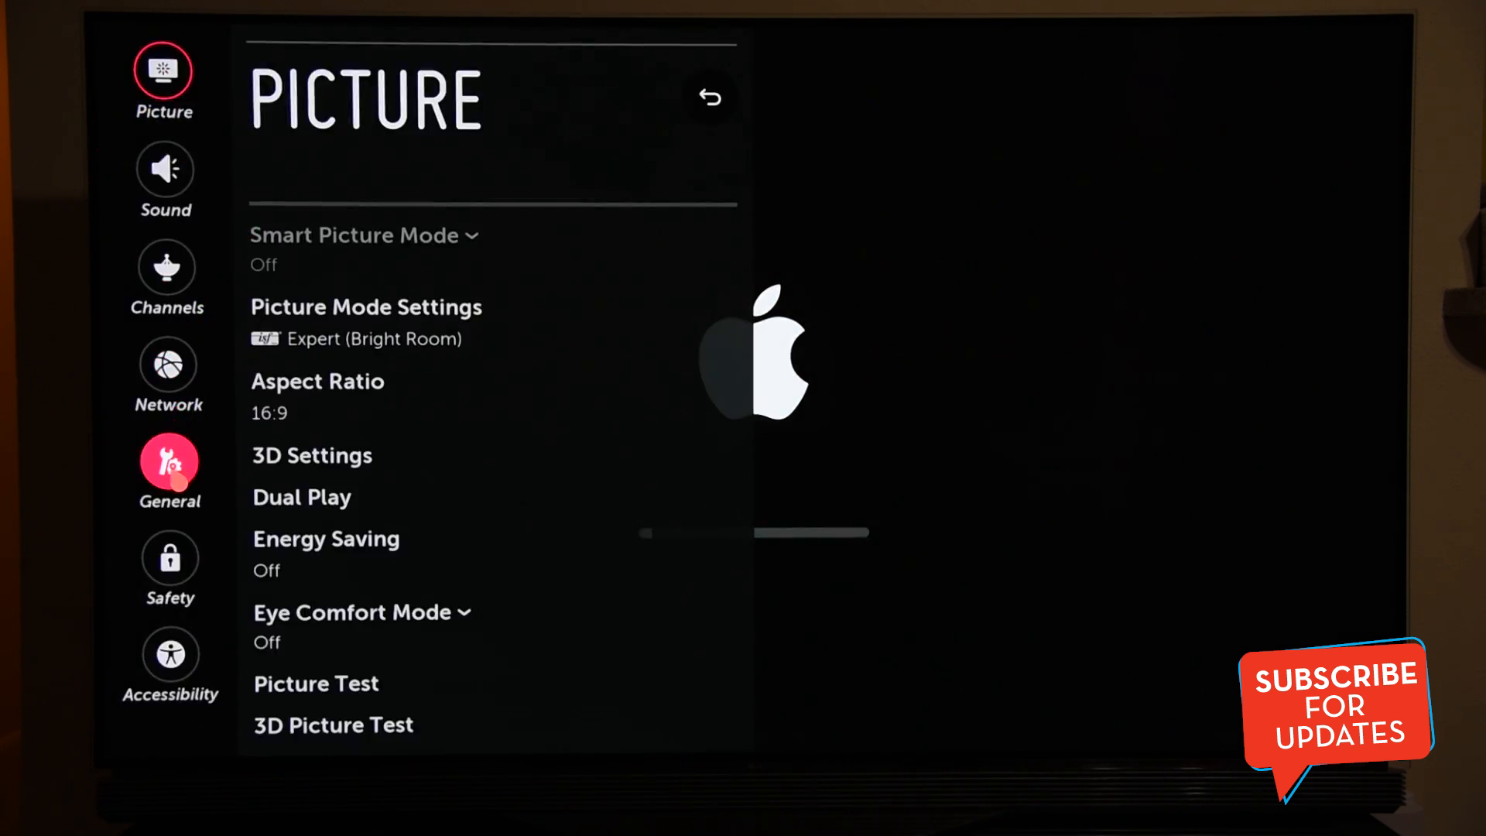
- In the LG TV's General settings, scroll down and select HDMI ULTRA HD Deep Color
click(168, 464)
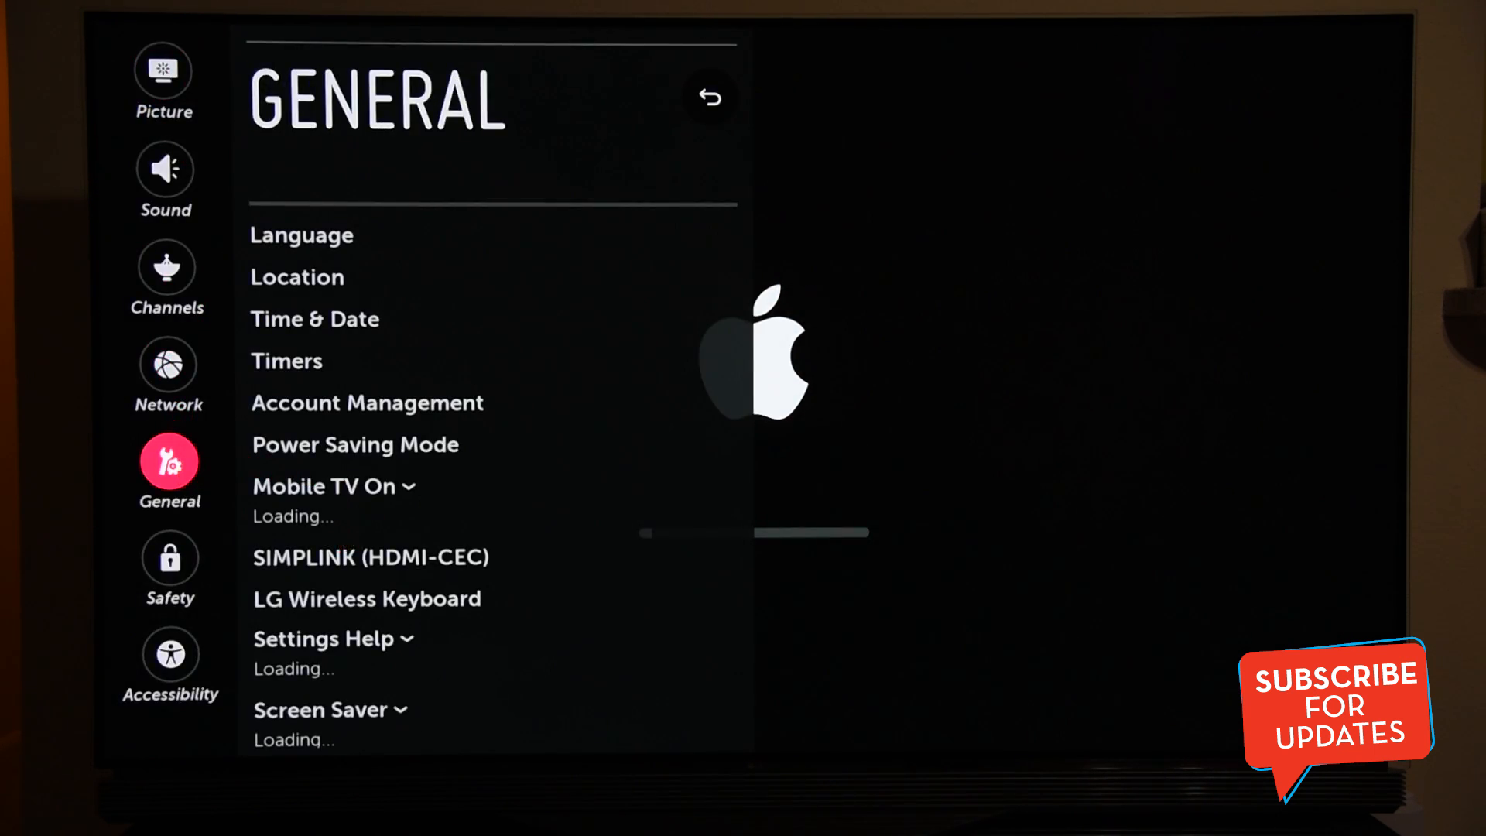
click(164, 75)
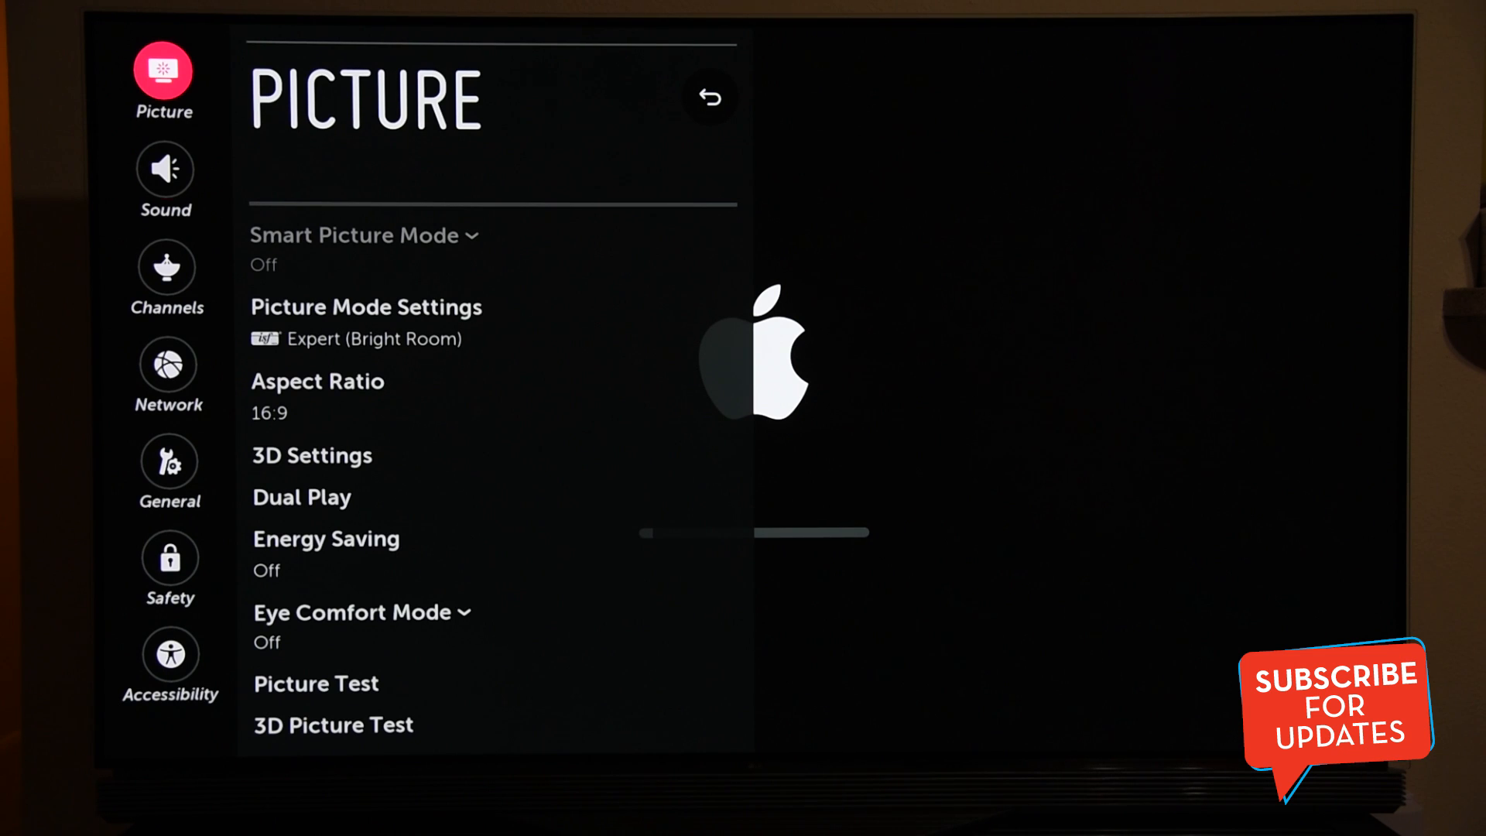
click(169, 463)
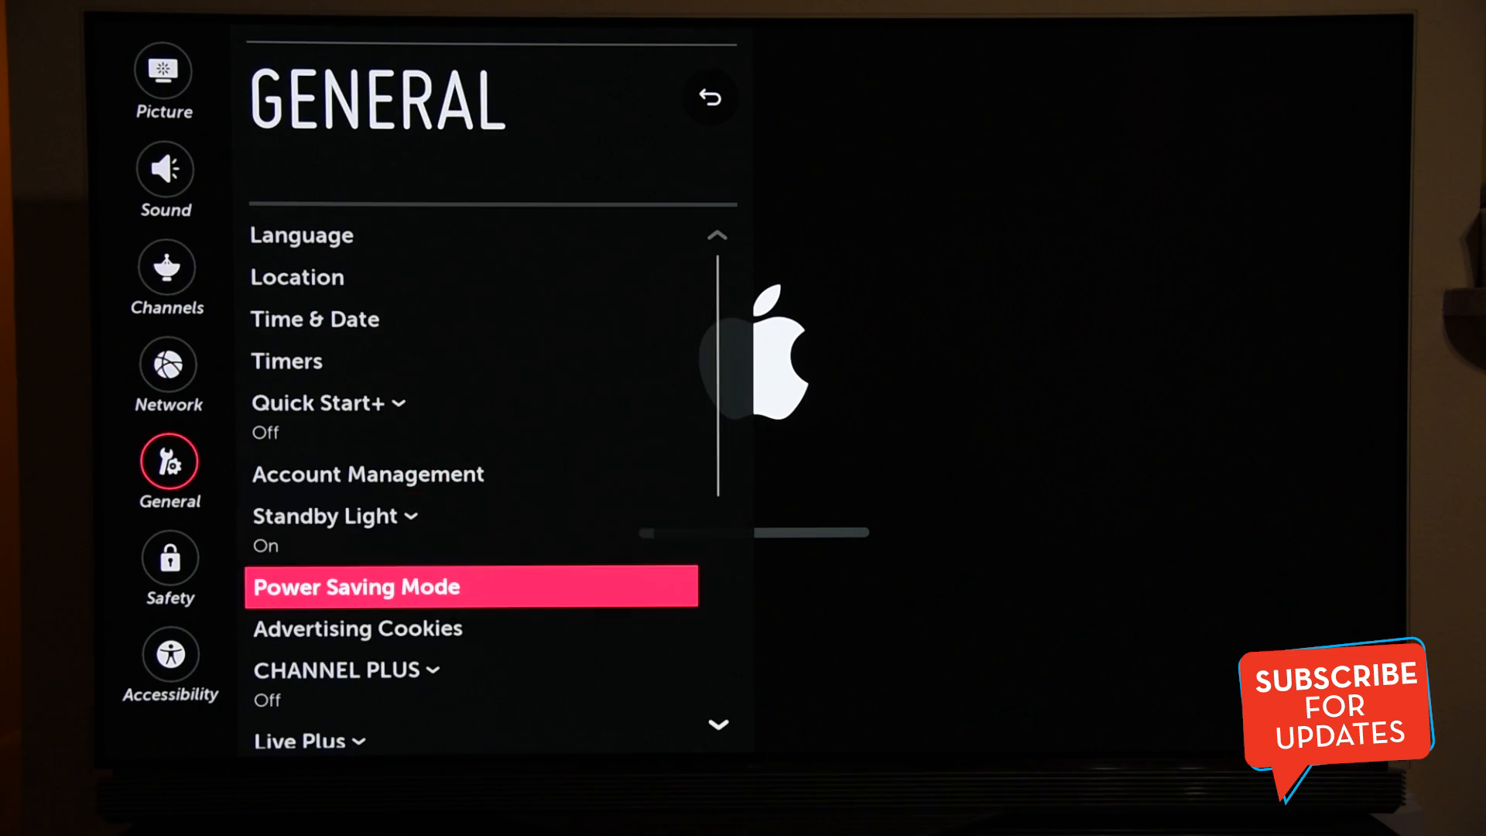
scroll(down, 3)
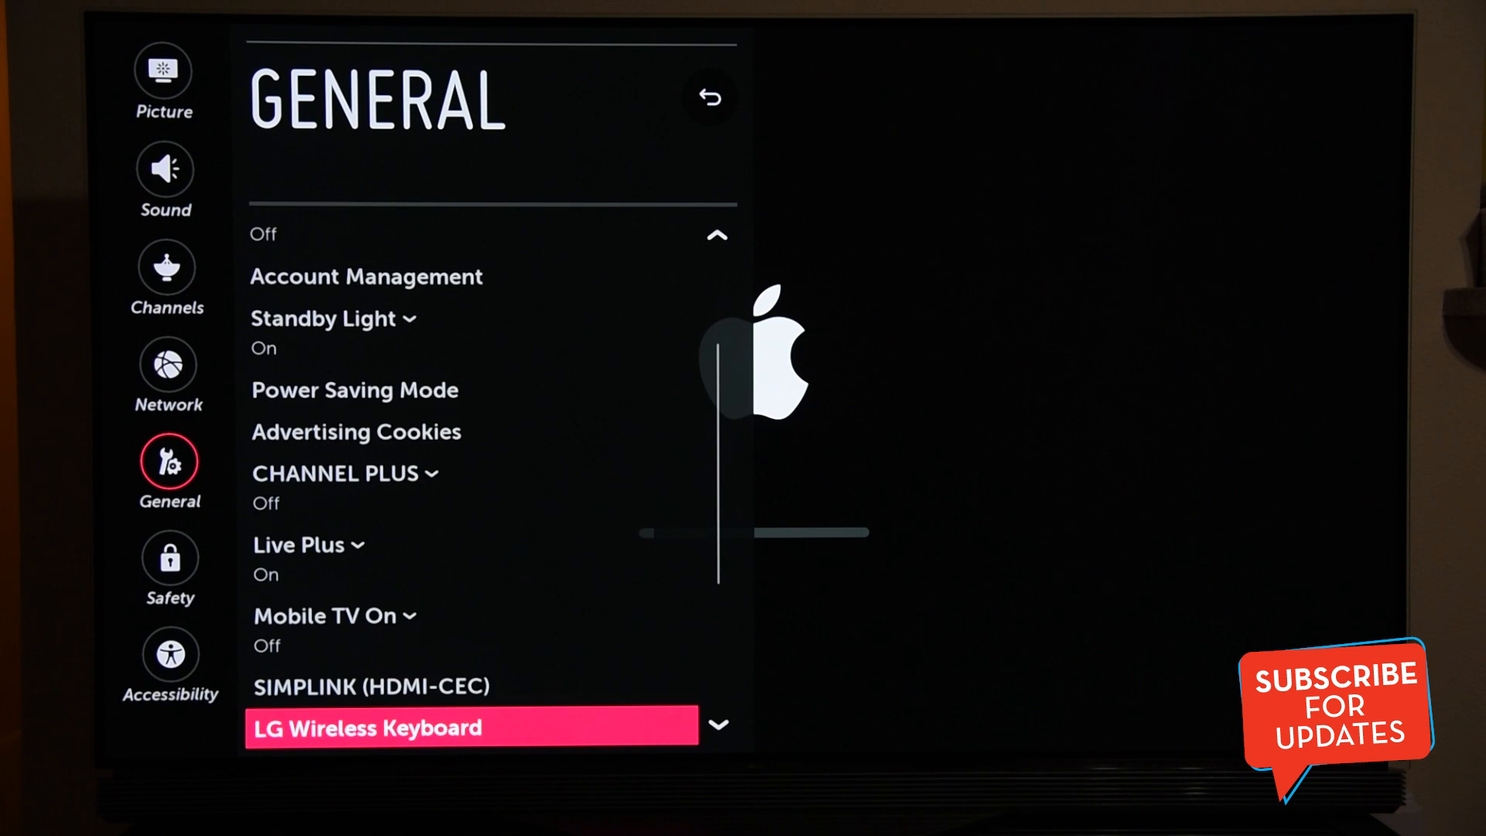
scroll(down, 3)
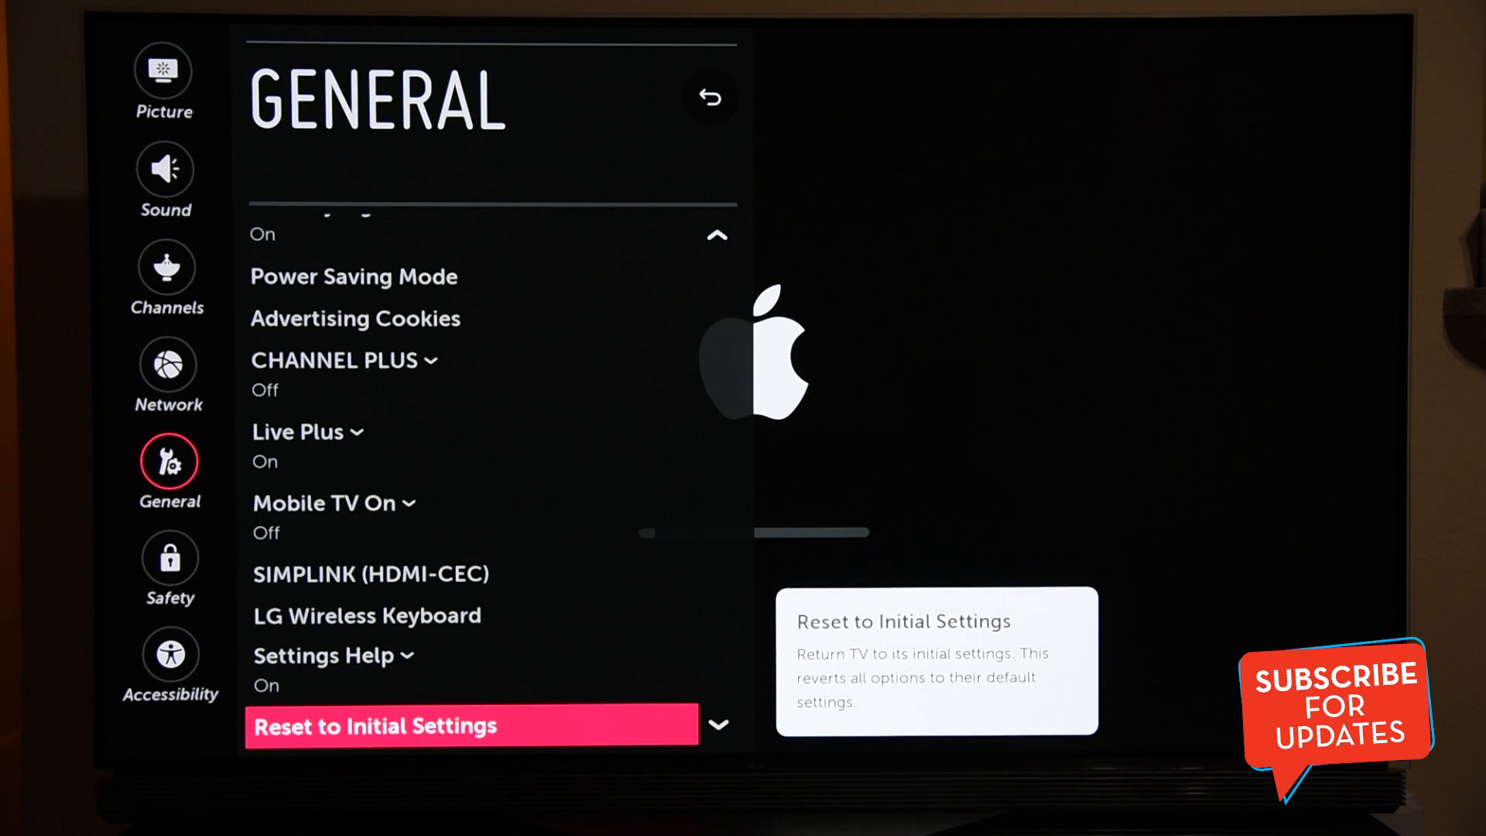
scroll(down, 3)
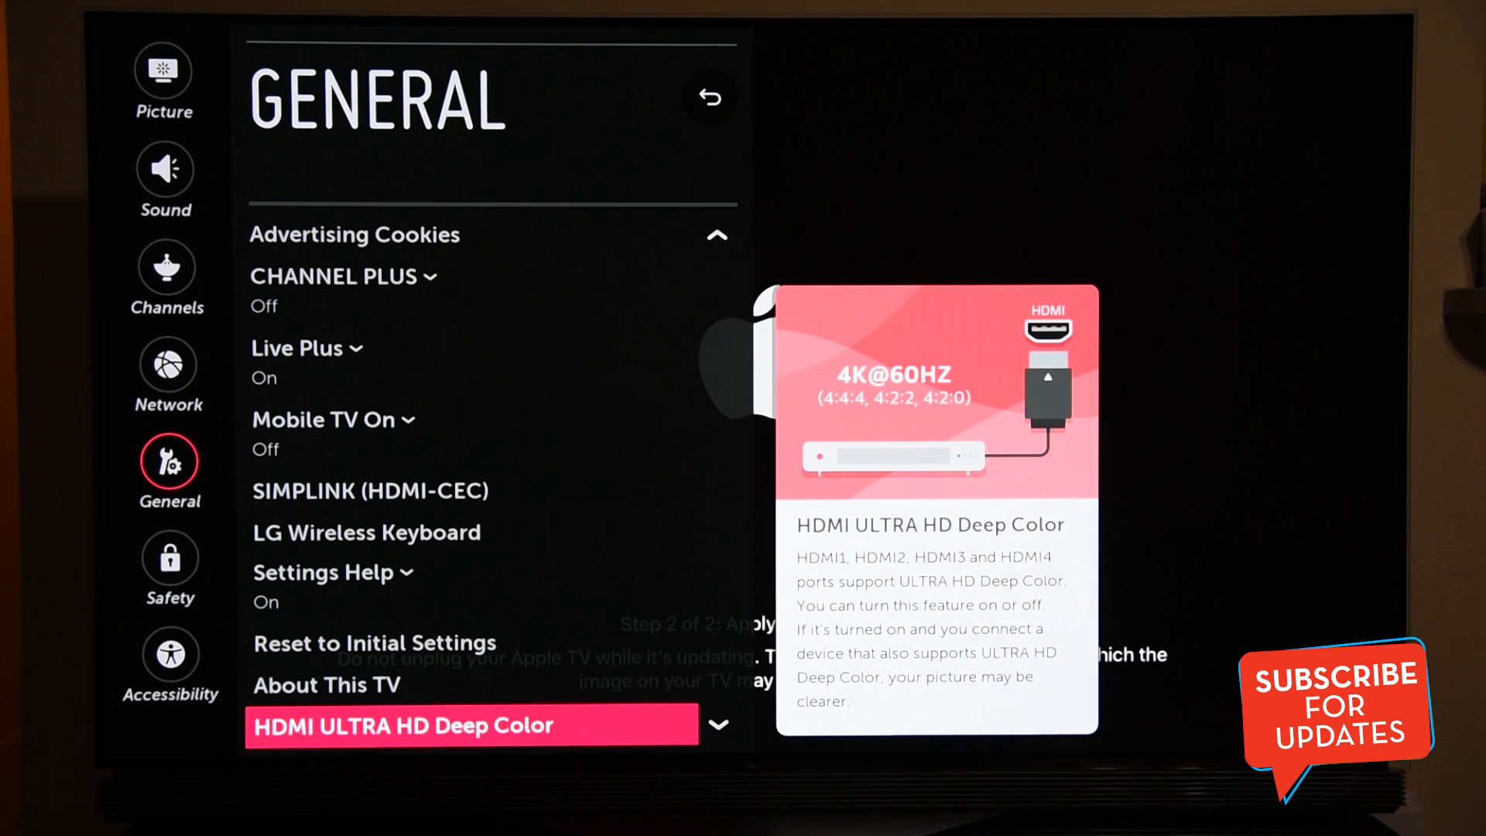
click(469, 724)
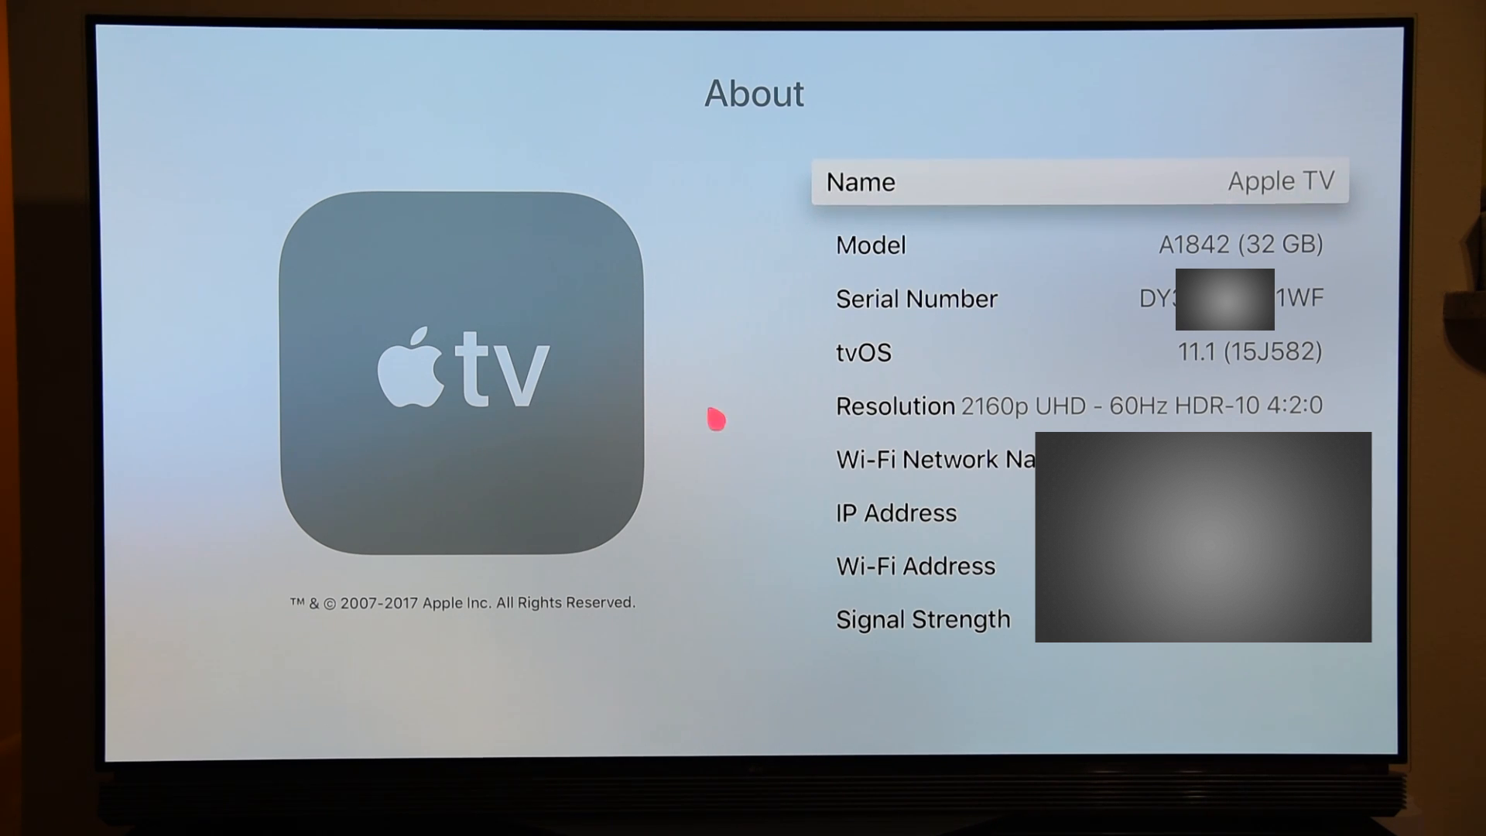
mouse_move(841, 381)
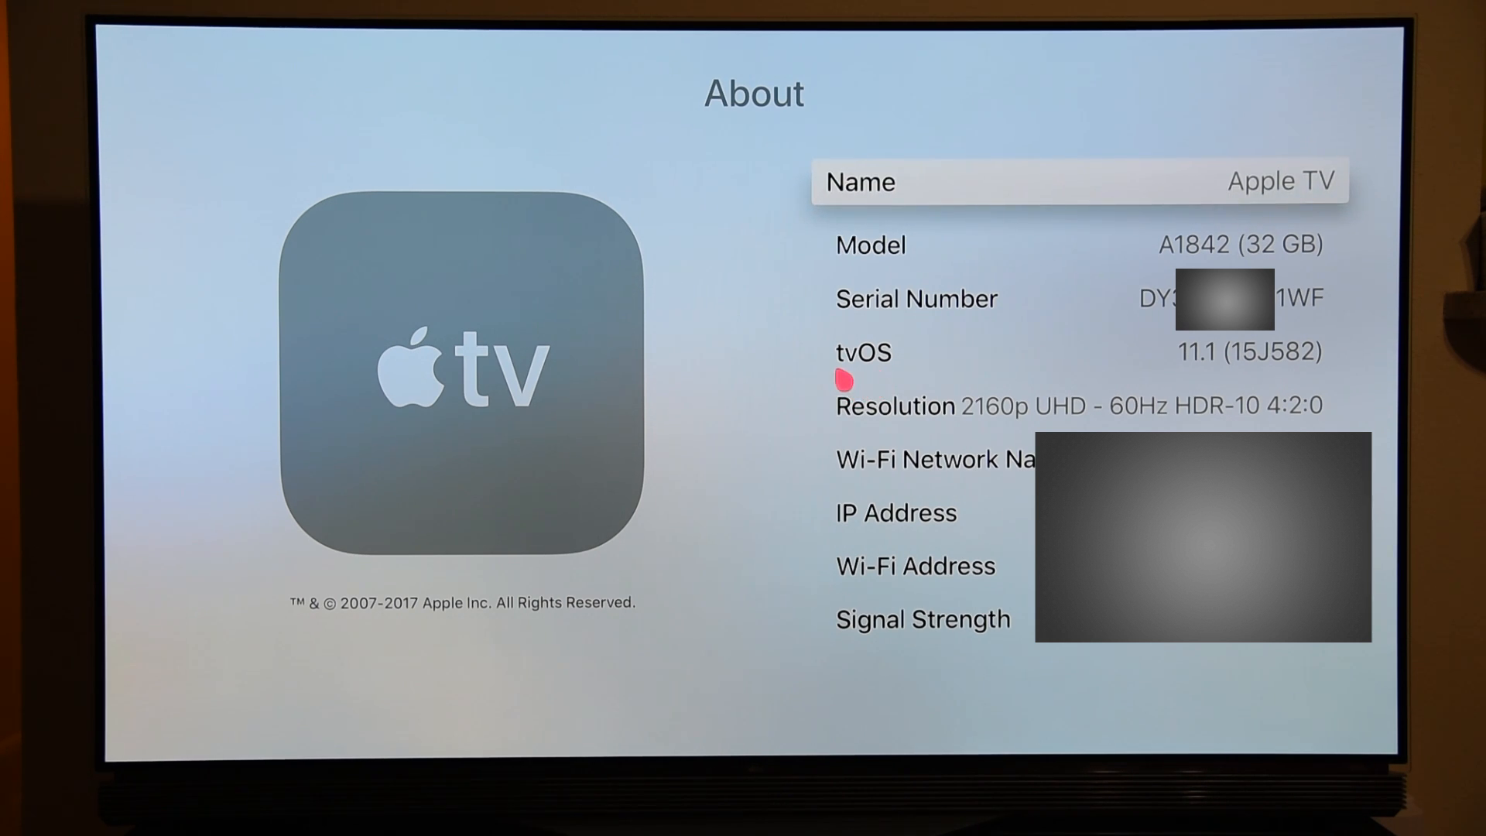
mouse_move(1018, 384)
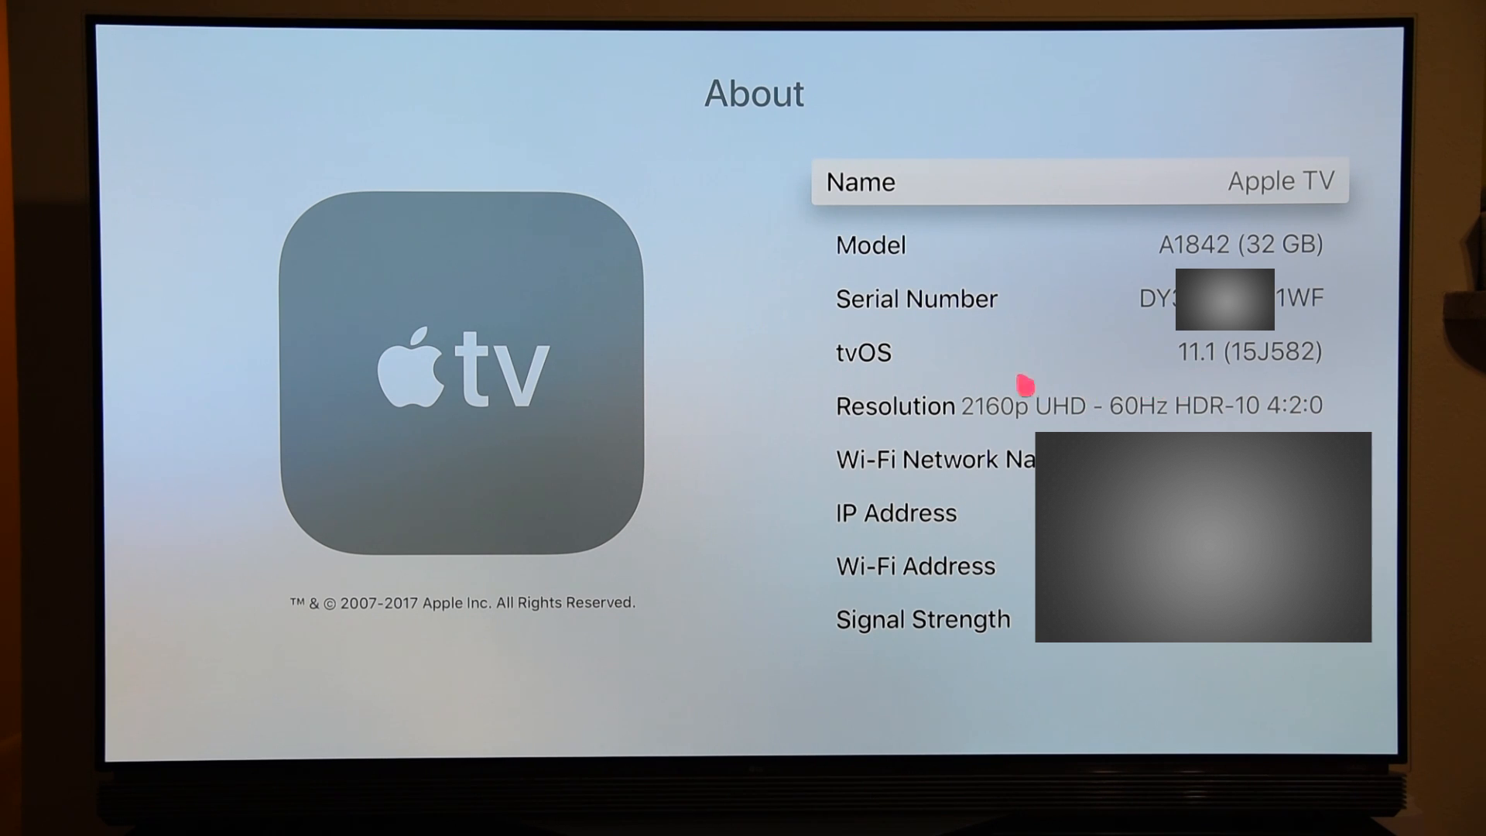
mouse_move(992, 432)
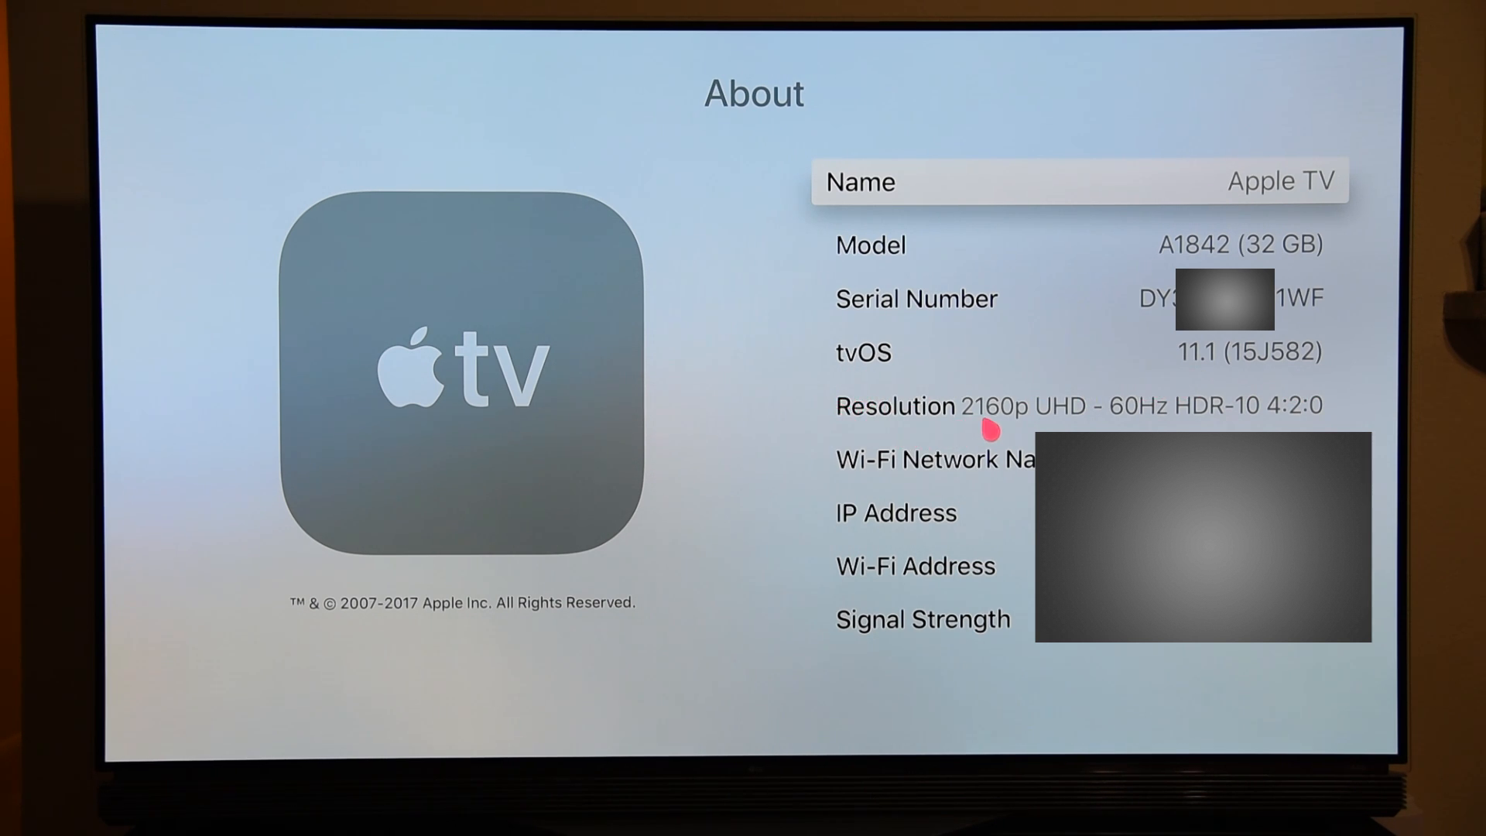